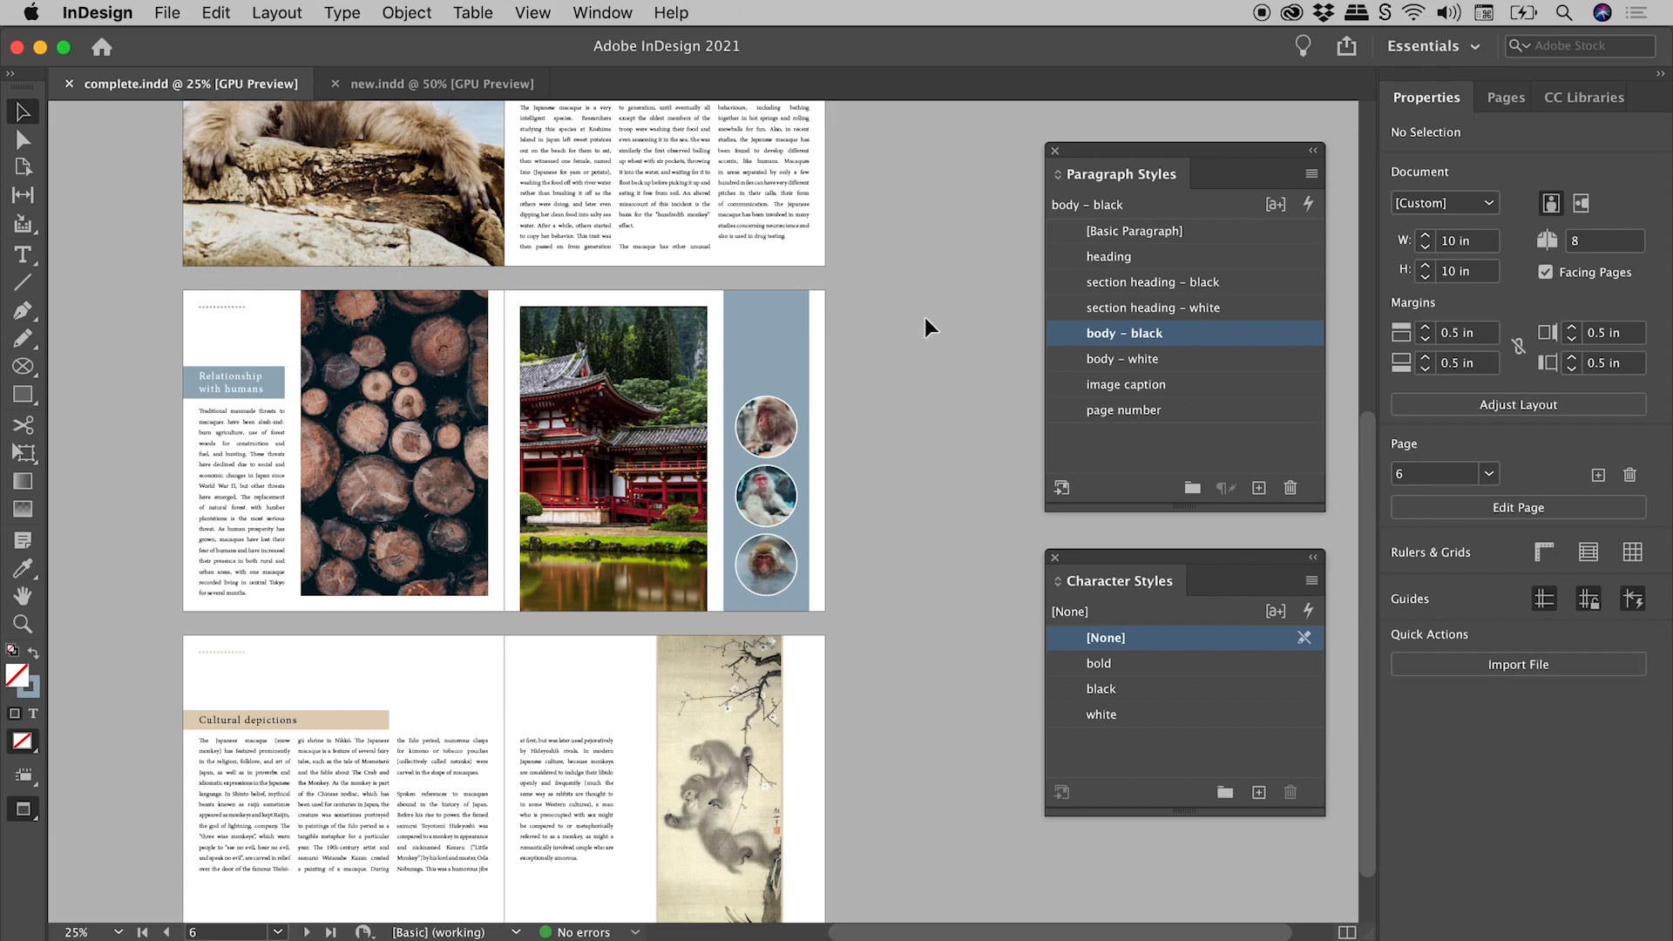
mouse_move(1101, 411)
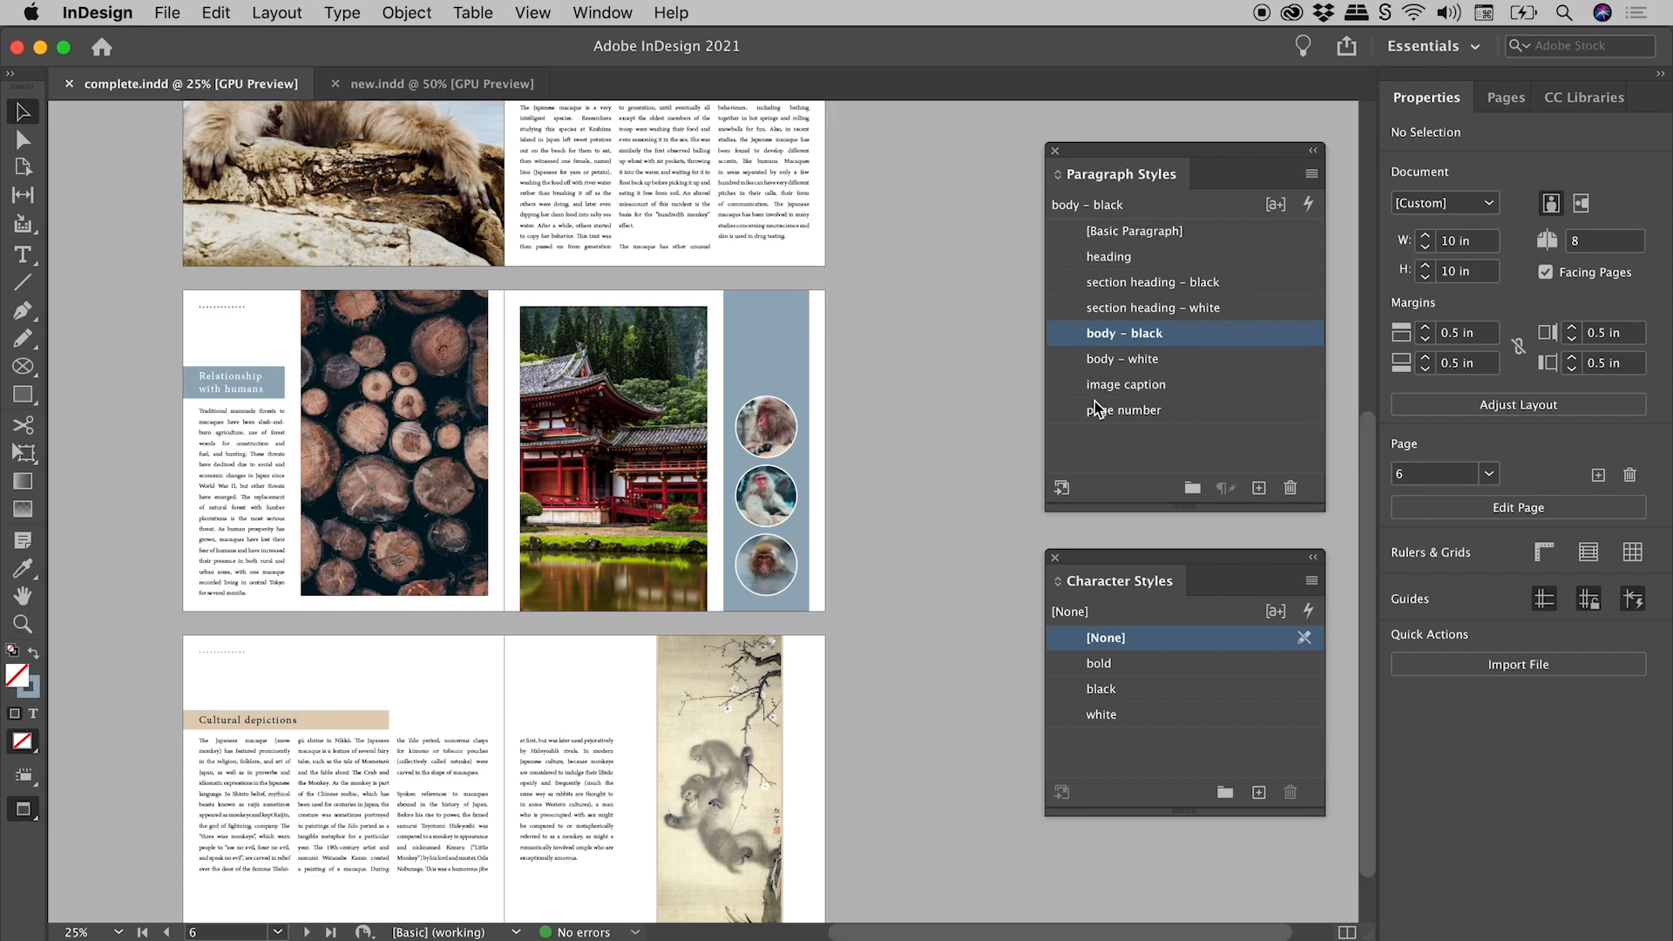
mouse_move(1167, 736)
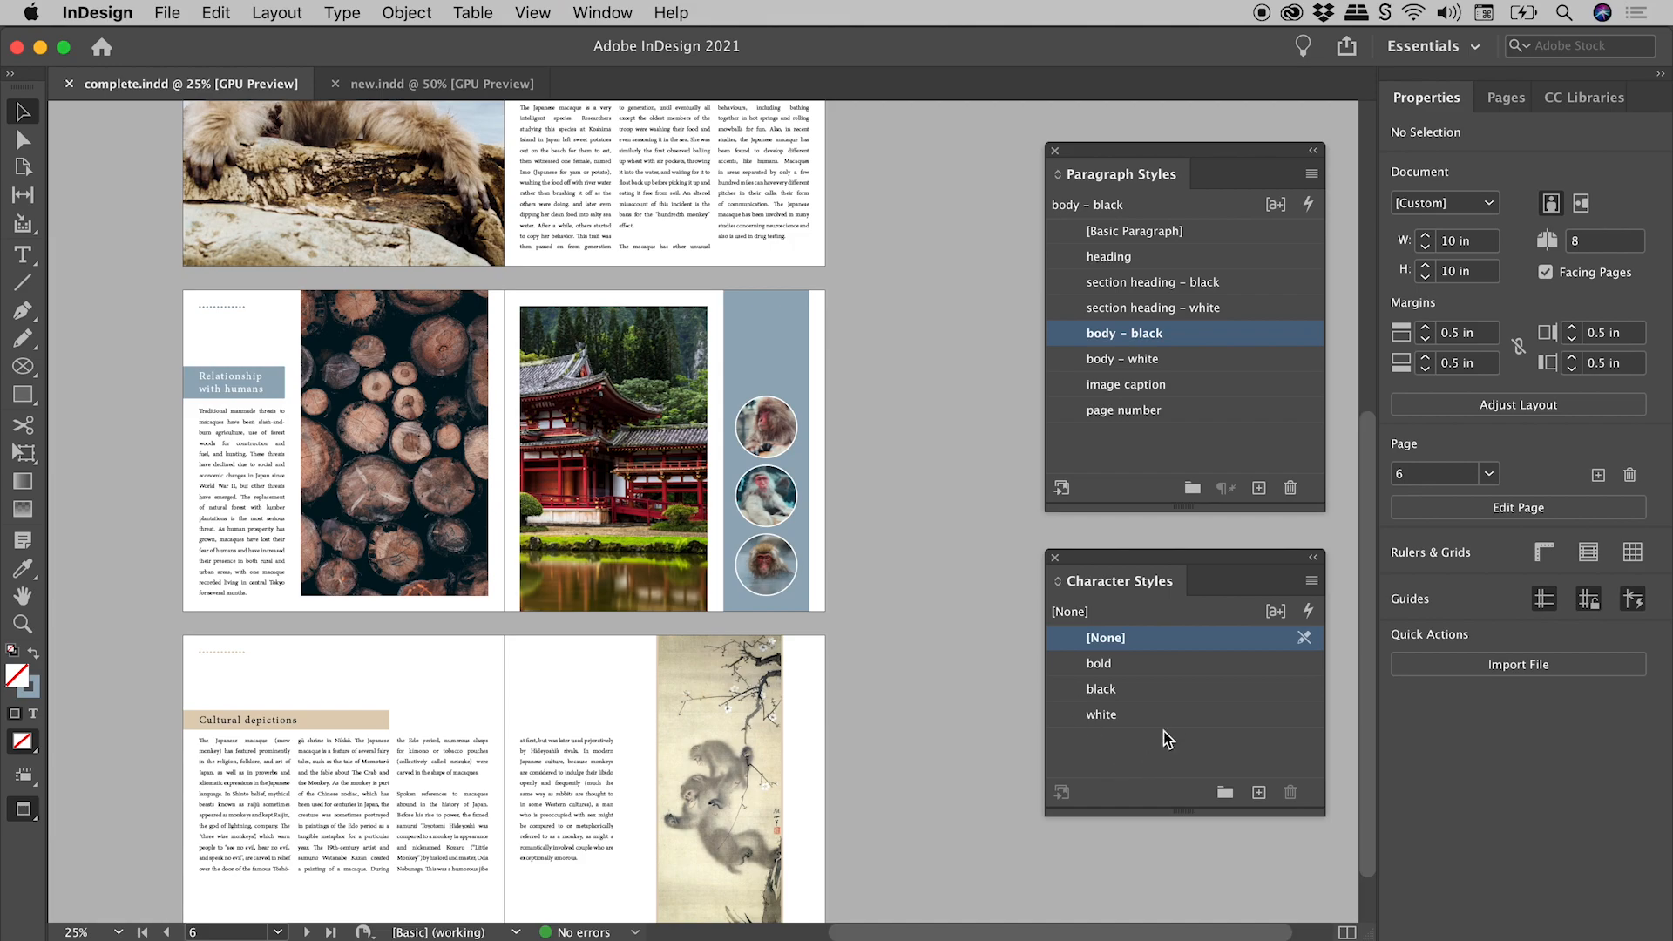
Switch to the blank new.indd document with only default styles
left_click(438, 84)
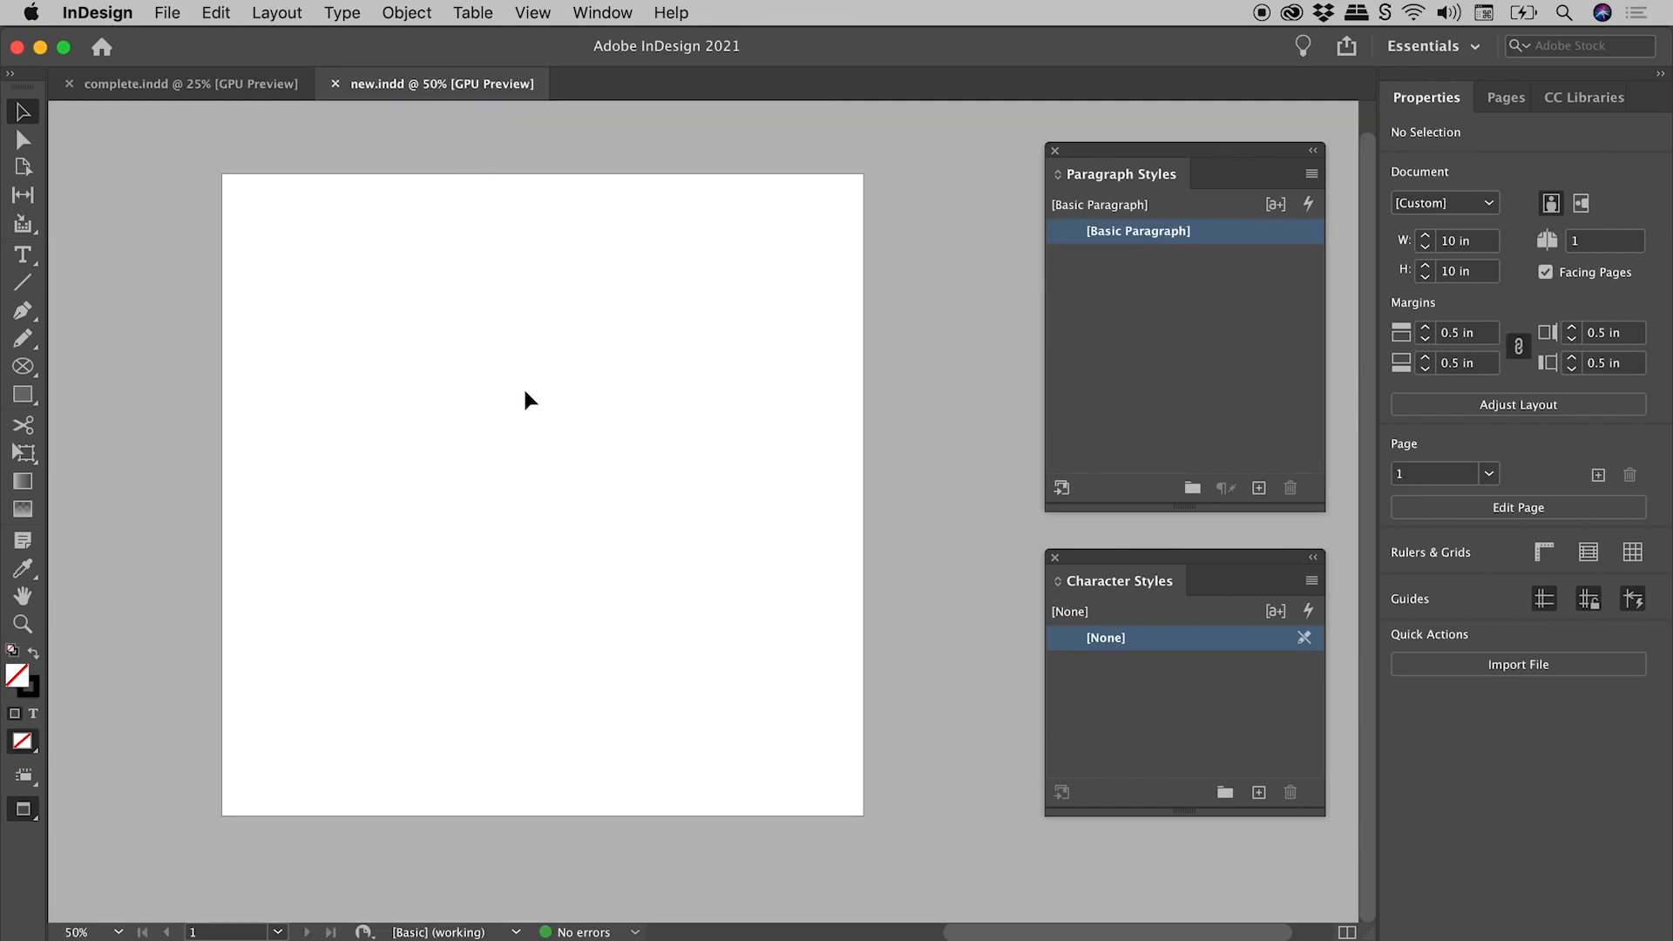
mouse_move(1192, 365)
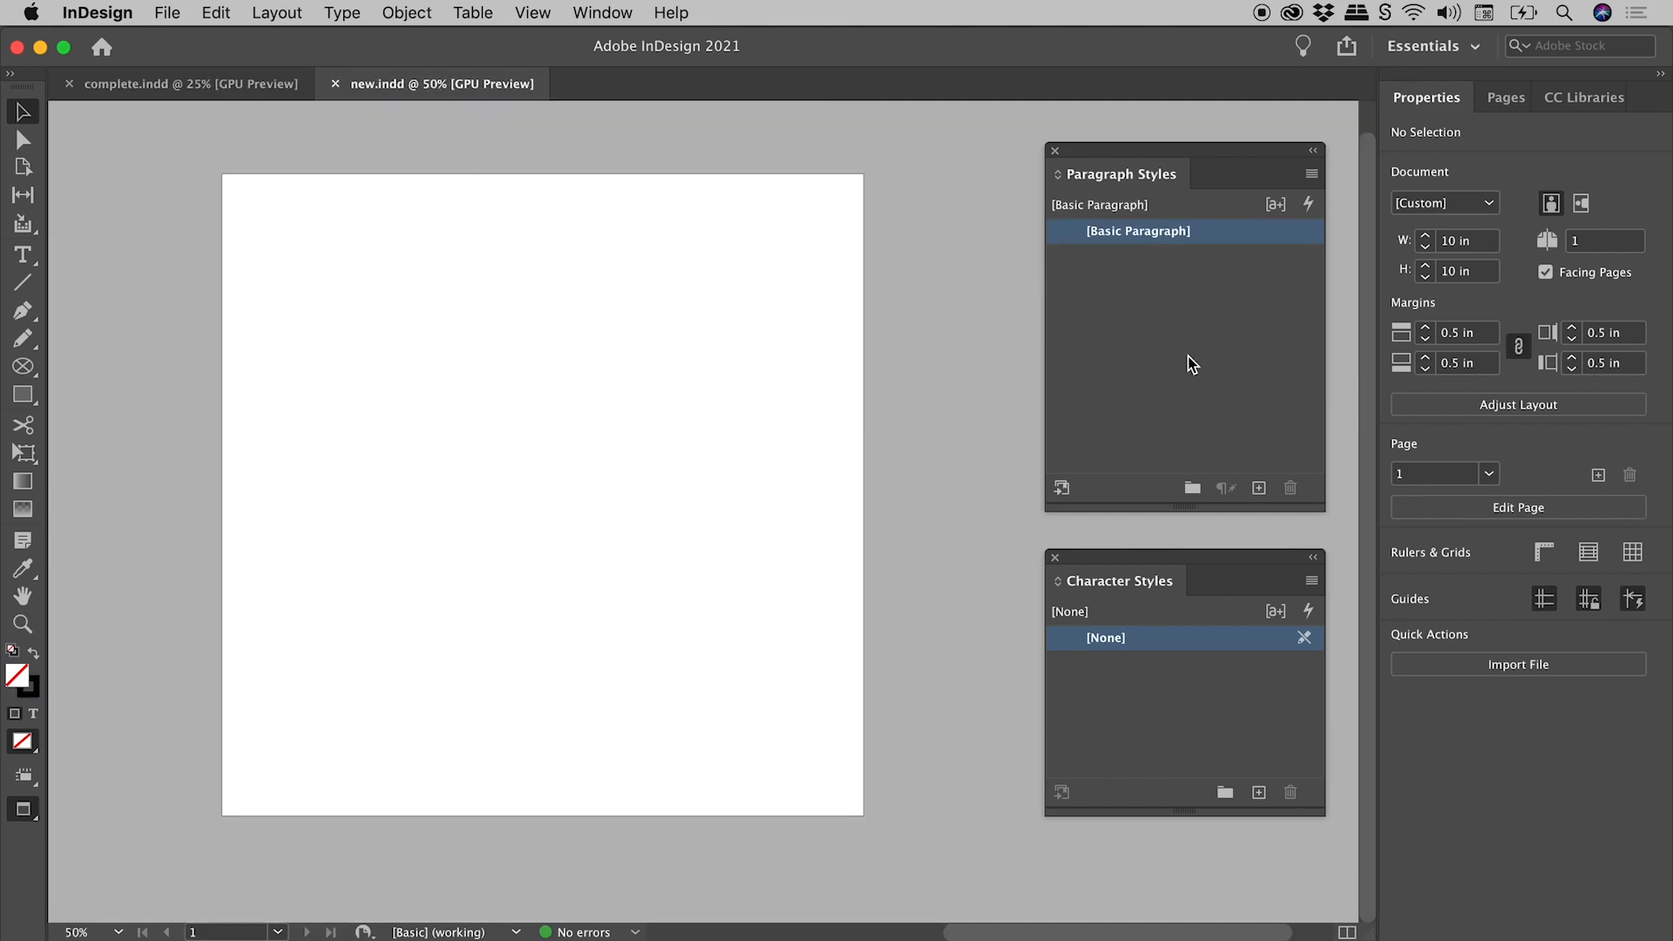
mouse_move(1151, 702)
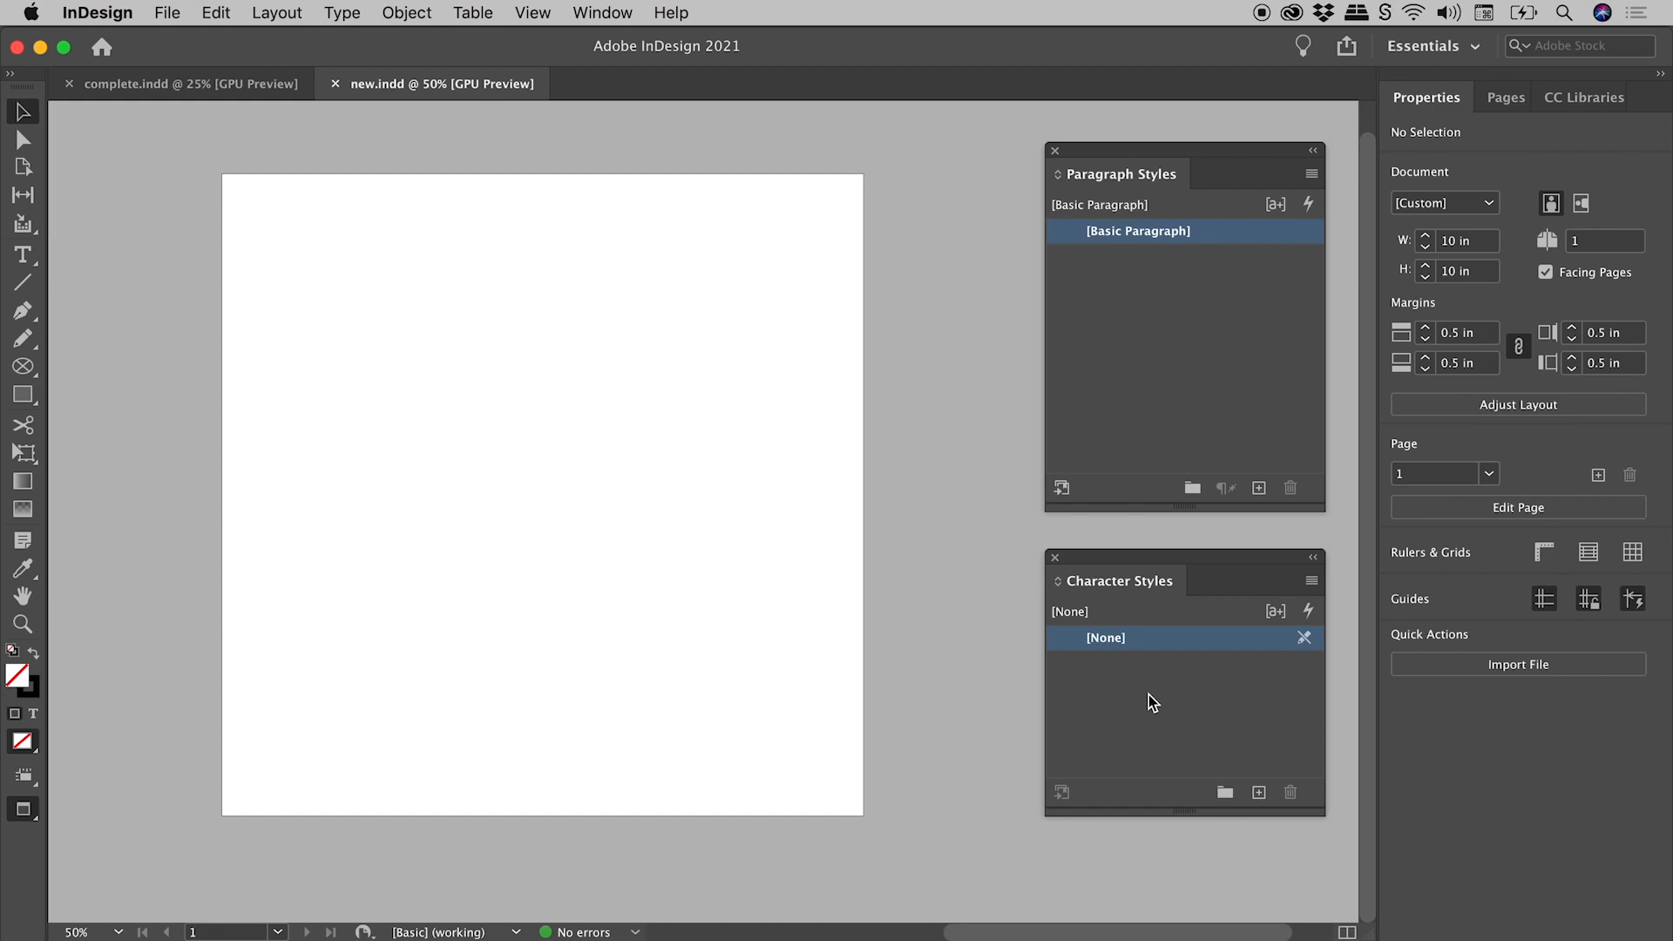
mouse_move(939, 712)
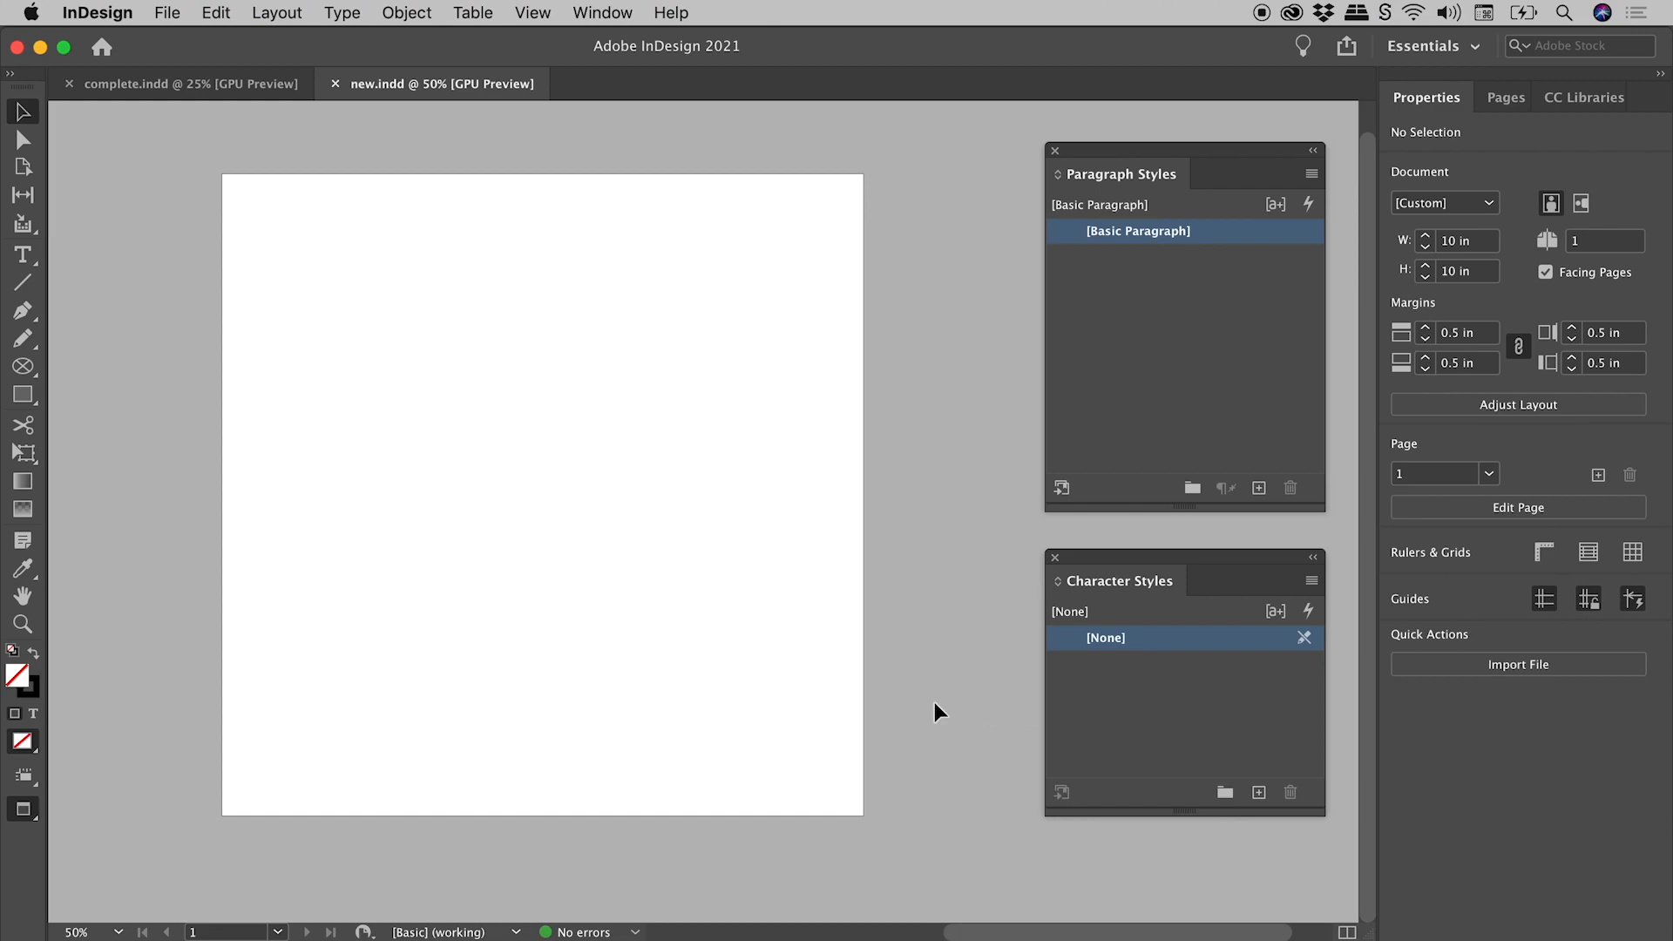
Return to complete.indd and copy the 'Cultural depictions' text frame
left_click(180, 84)
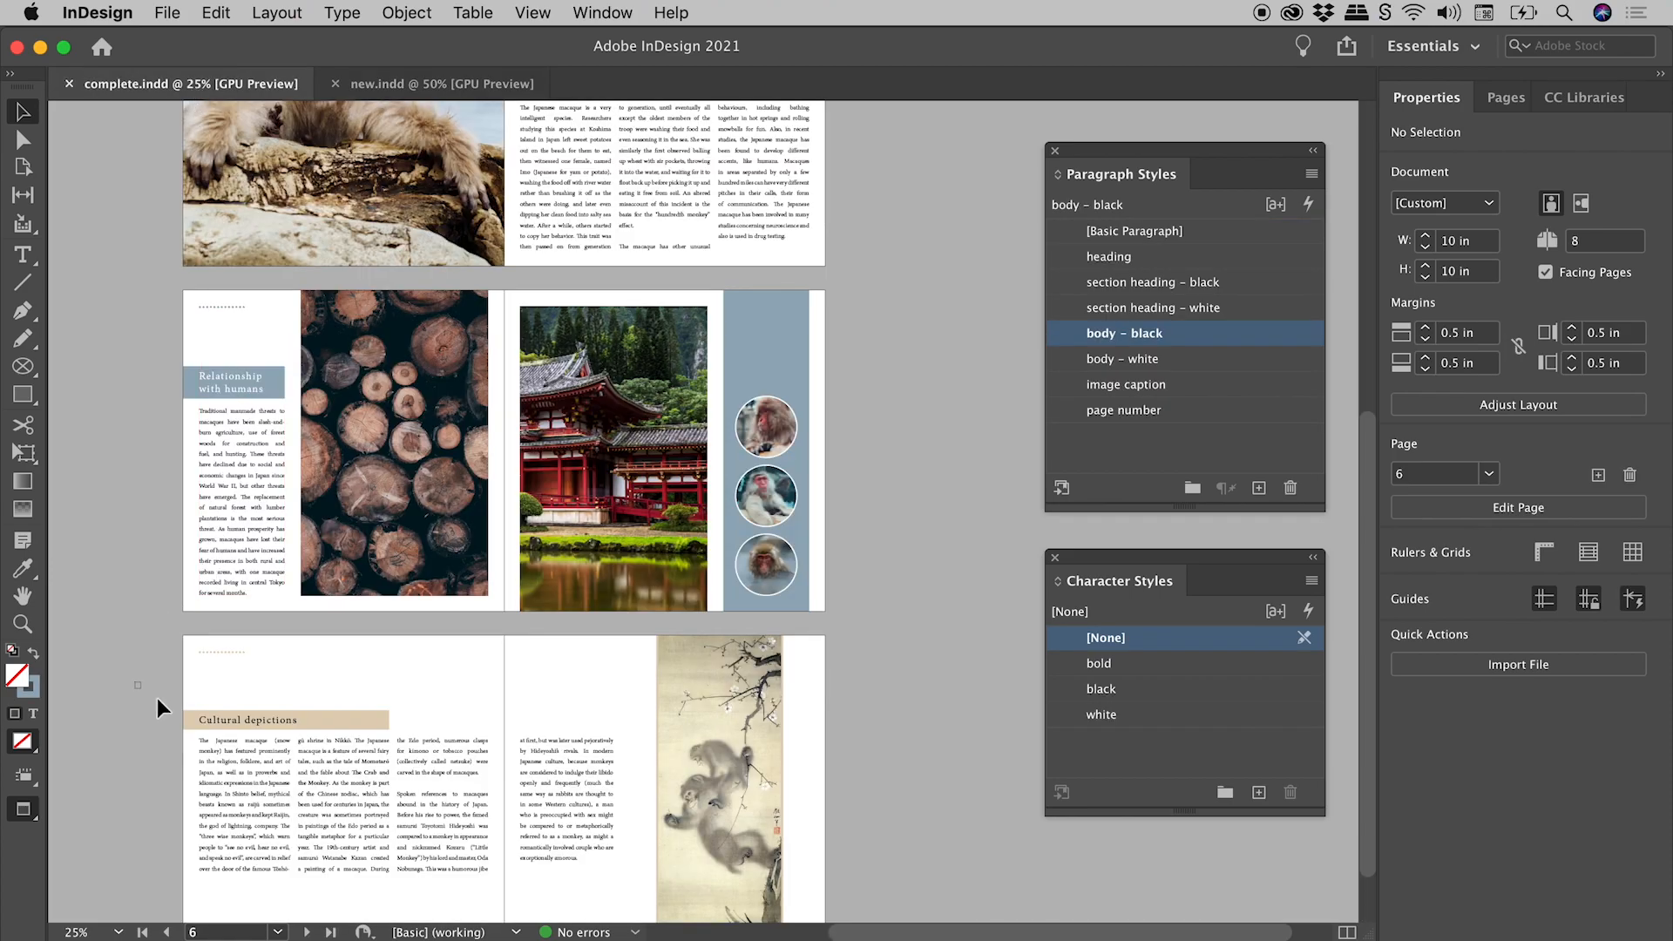
left_click(299, 779)
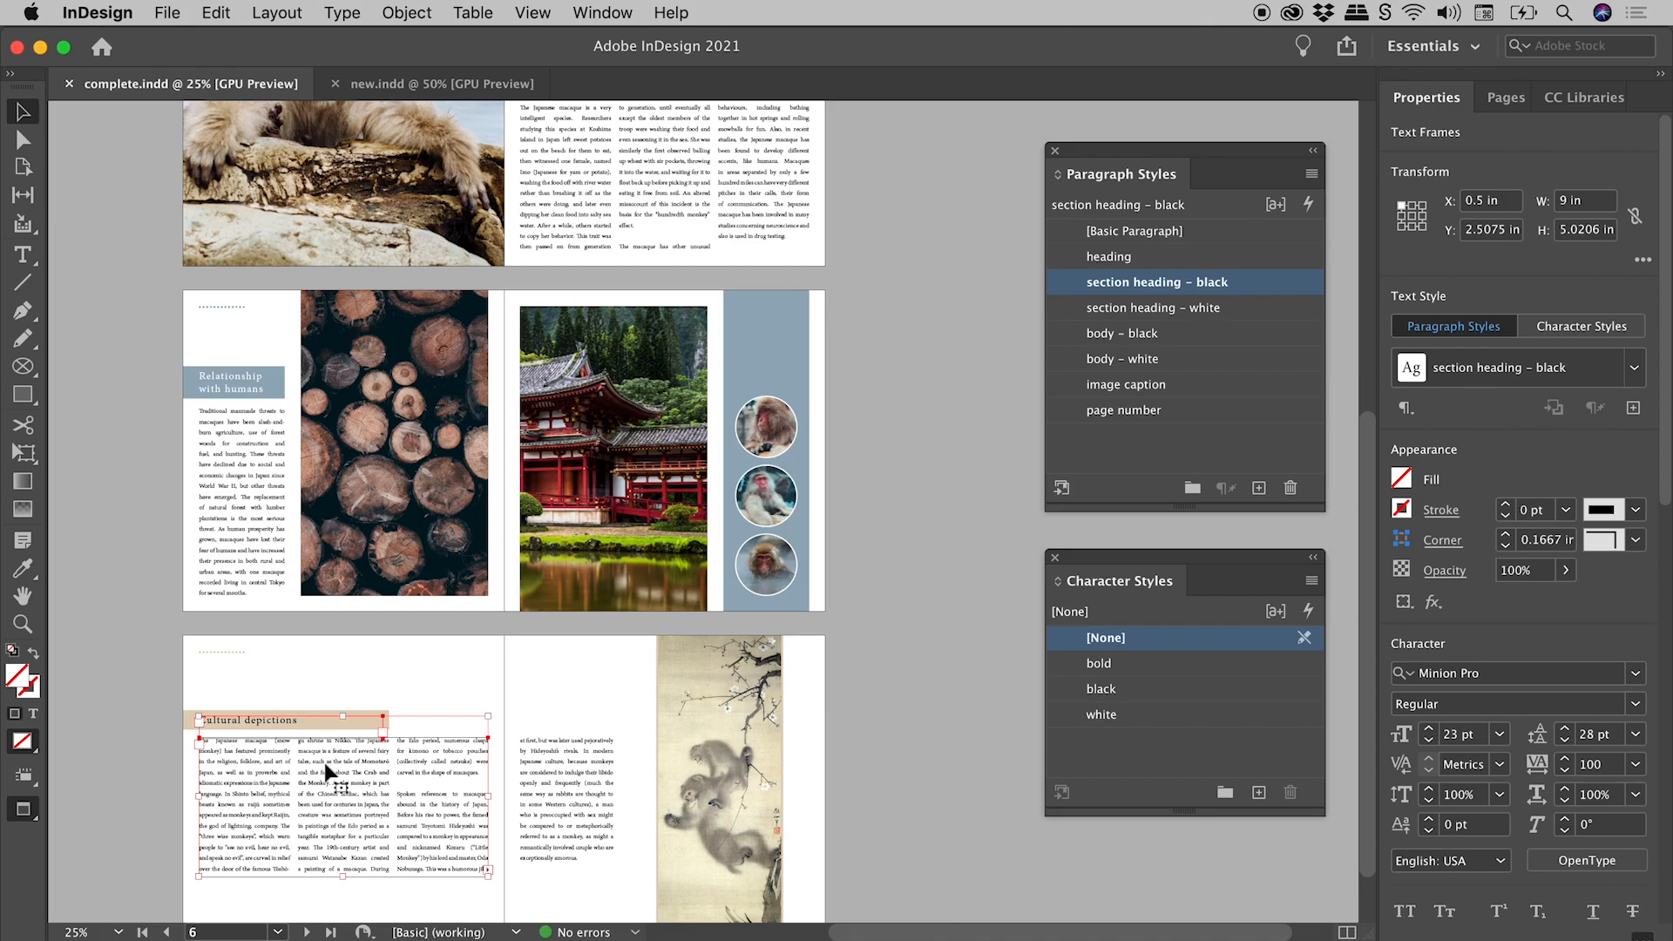
left_click(215, 13)
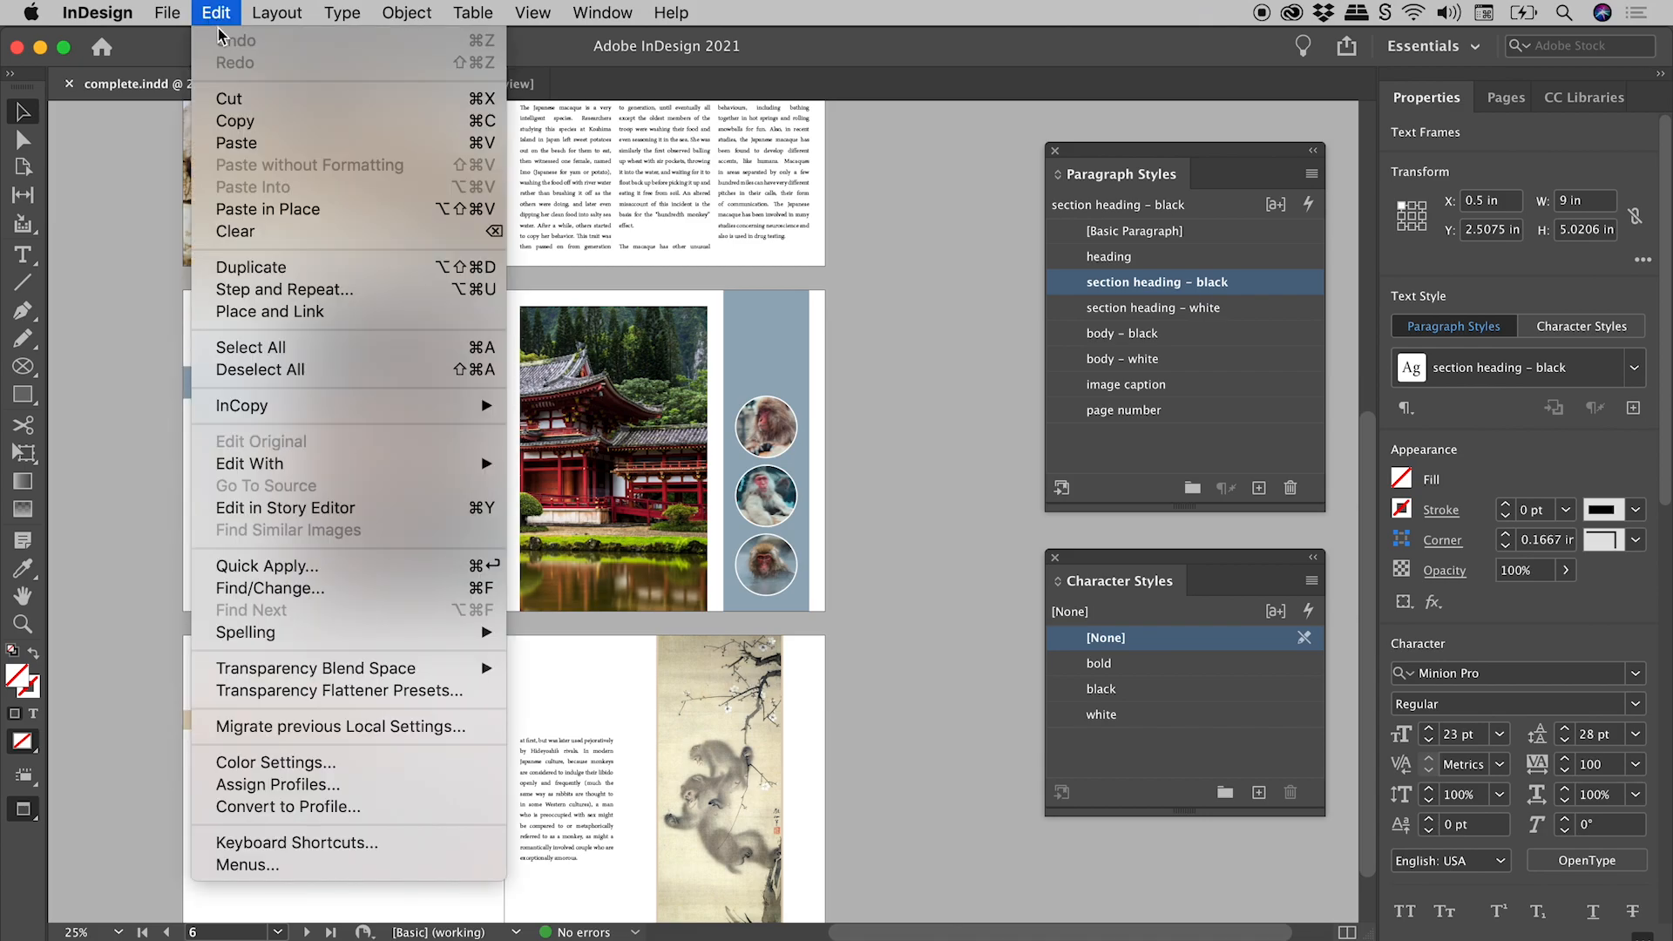
mouse_move(235, 120)
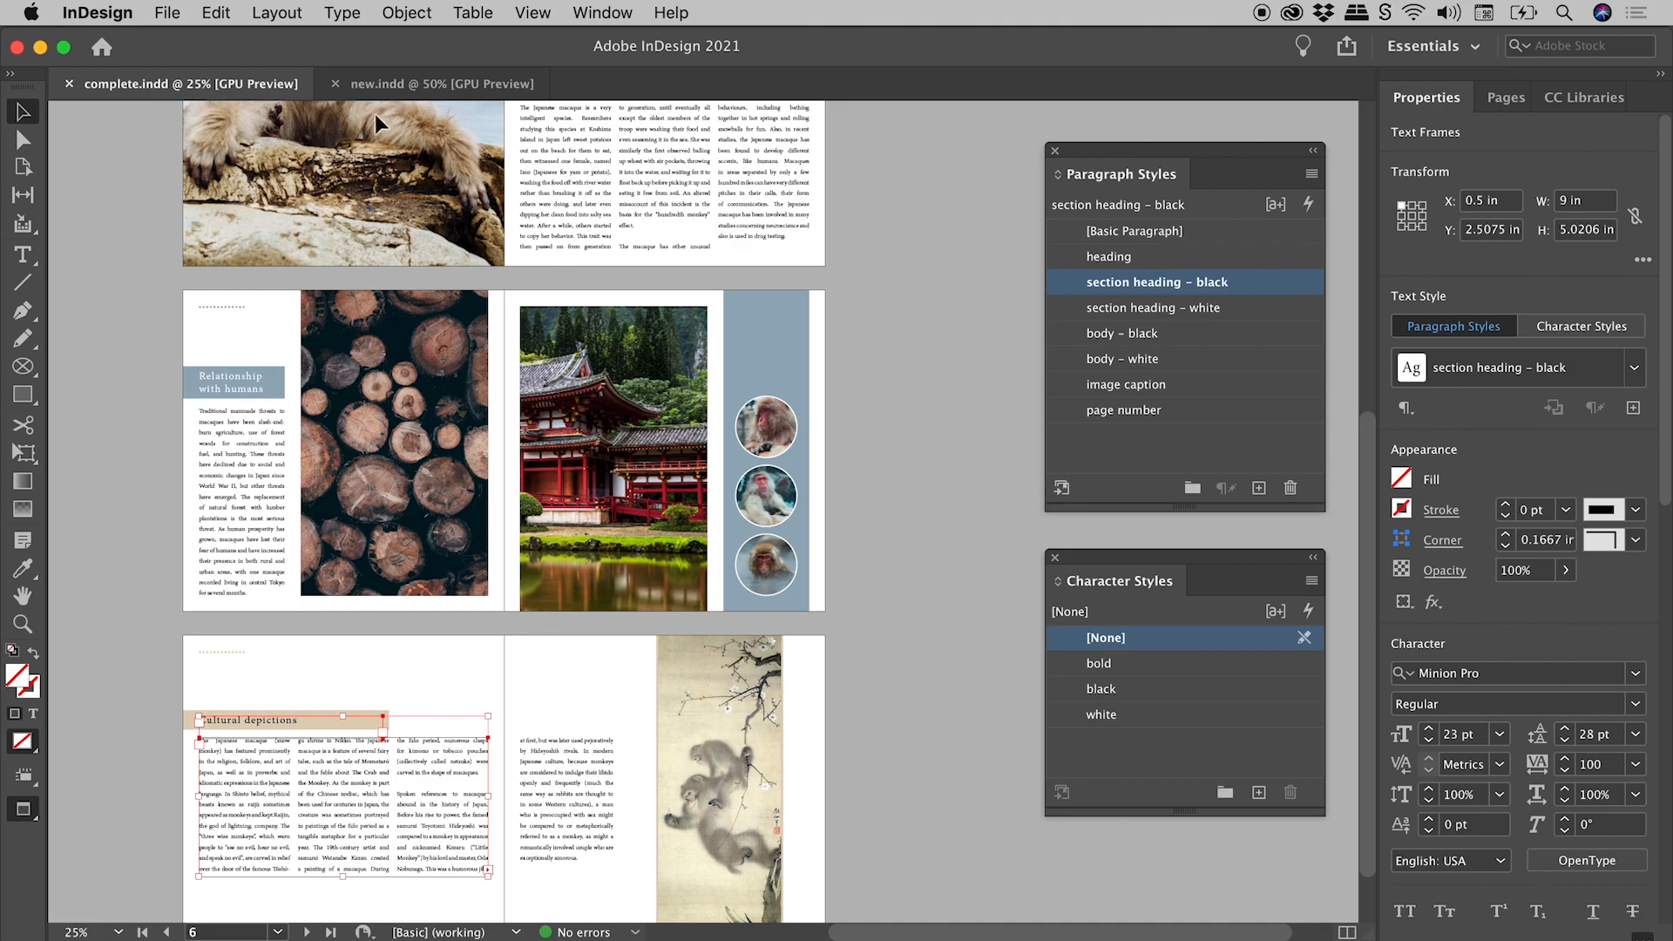
Switch to new.indd to paste the Cultural depictions frame
left_click(441, 83)
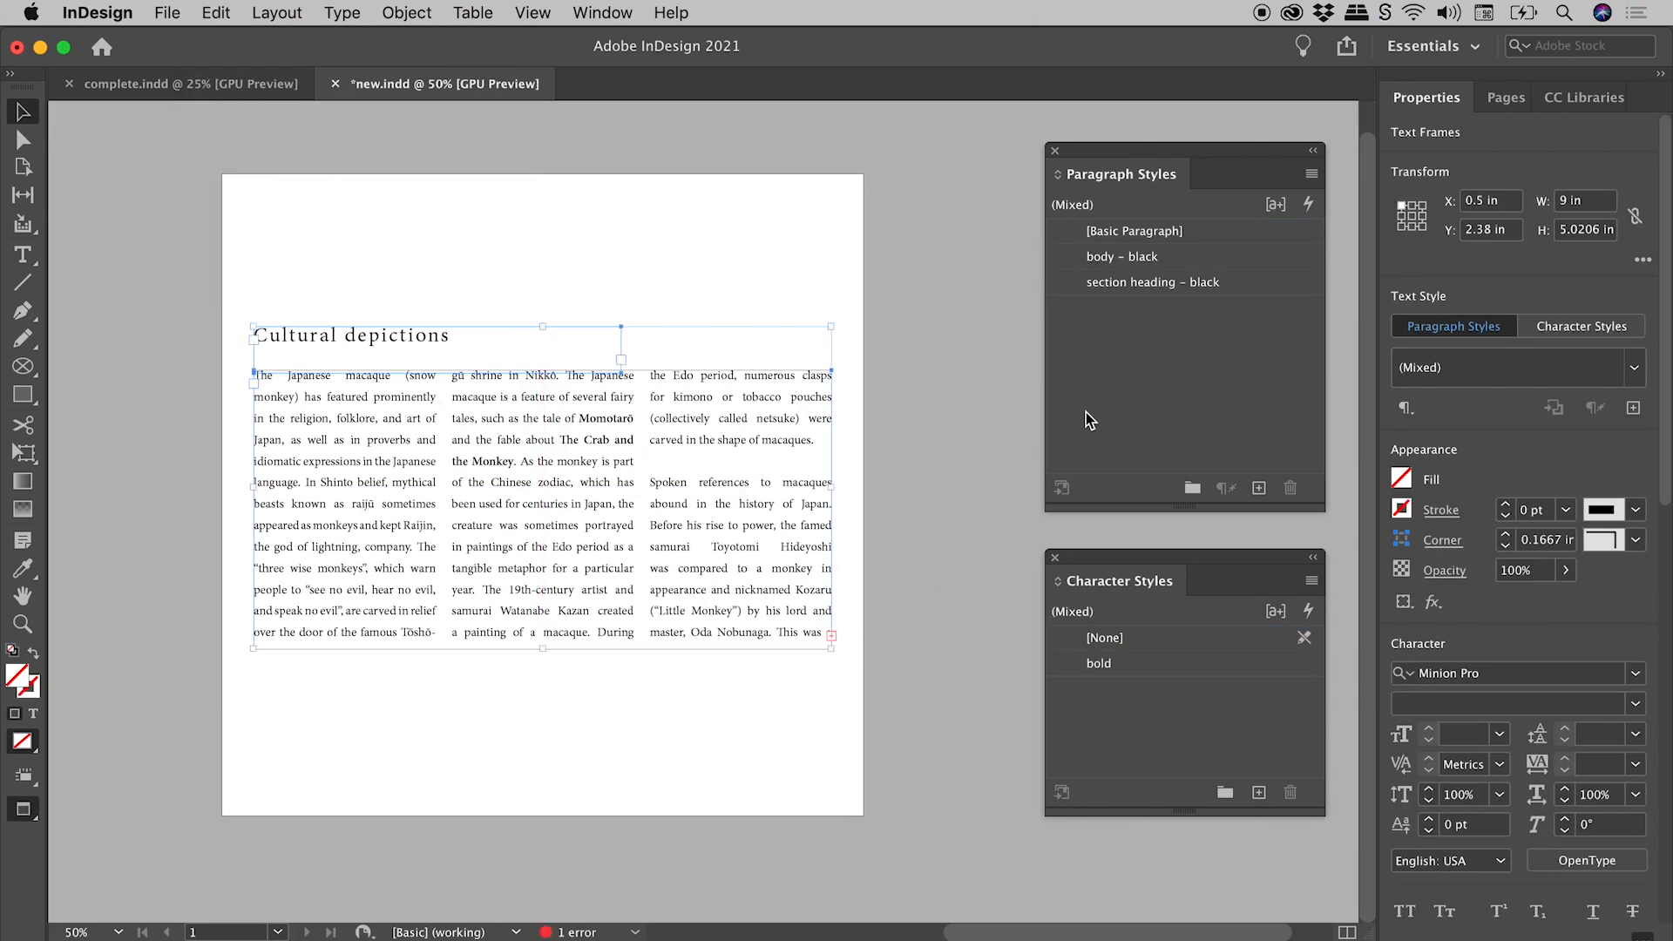
mouse_move(1163, 218)
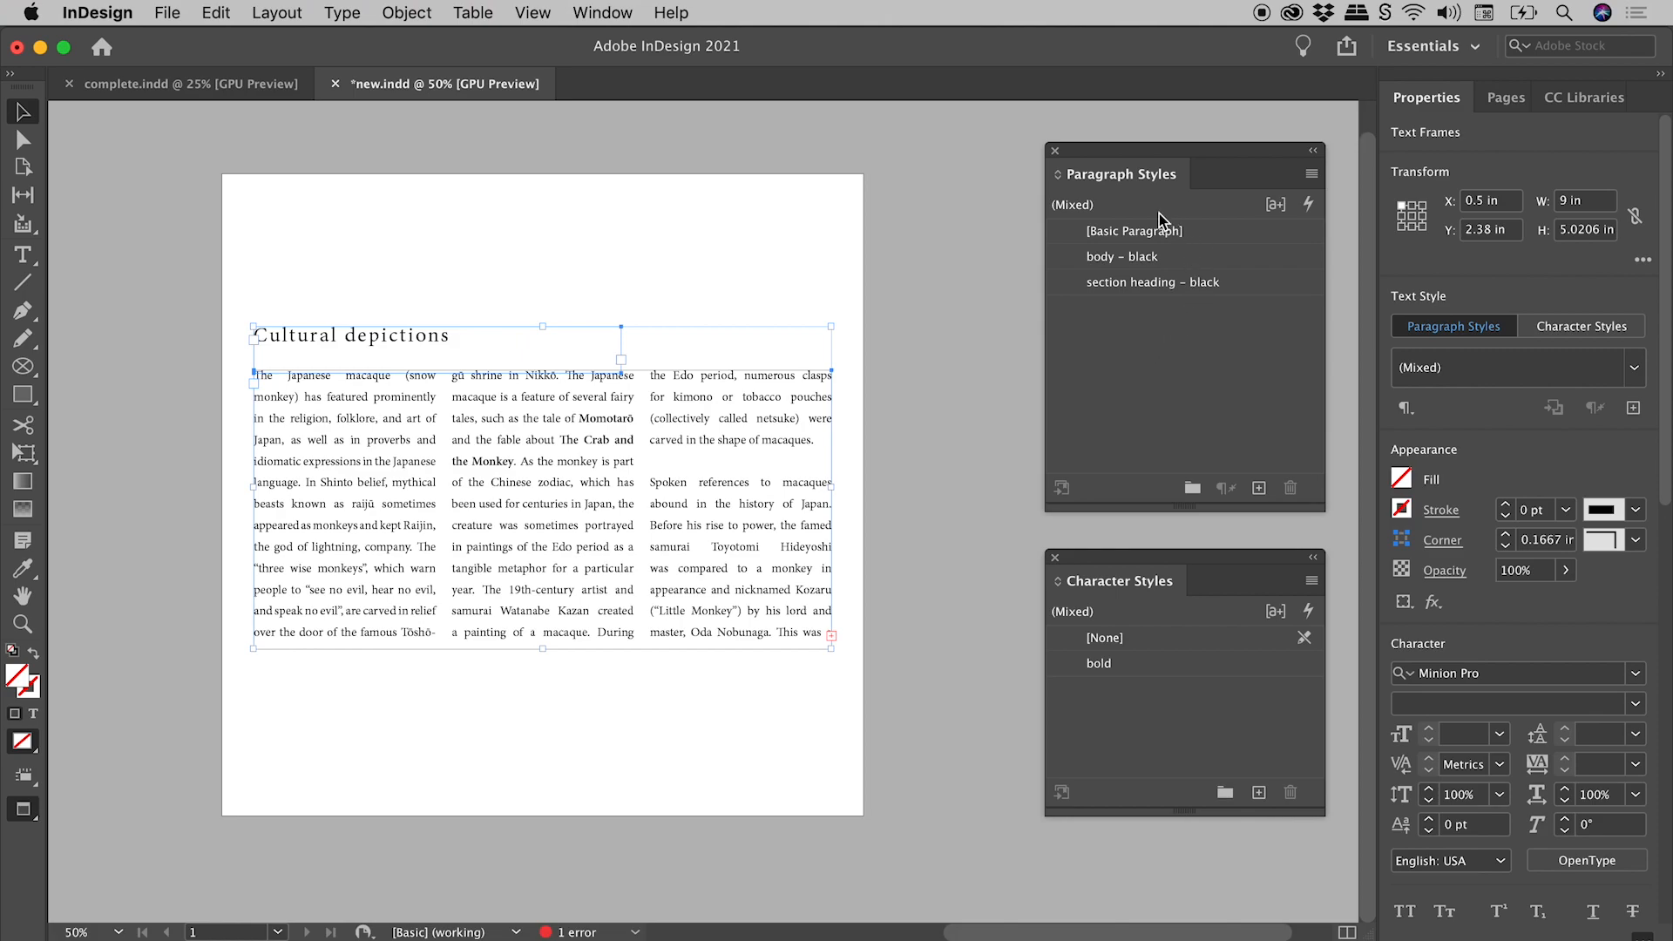
mouse_move(1147, 717)
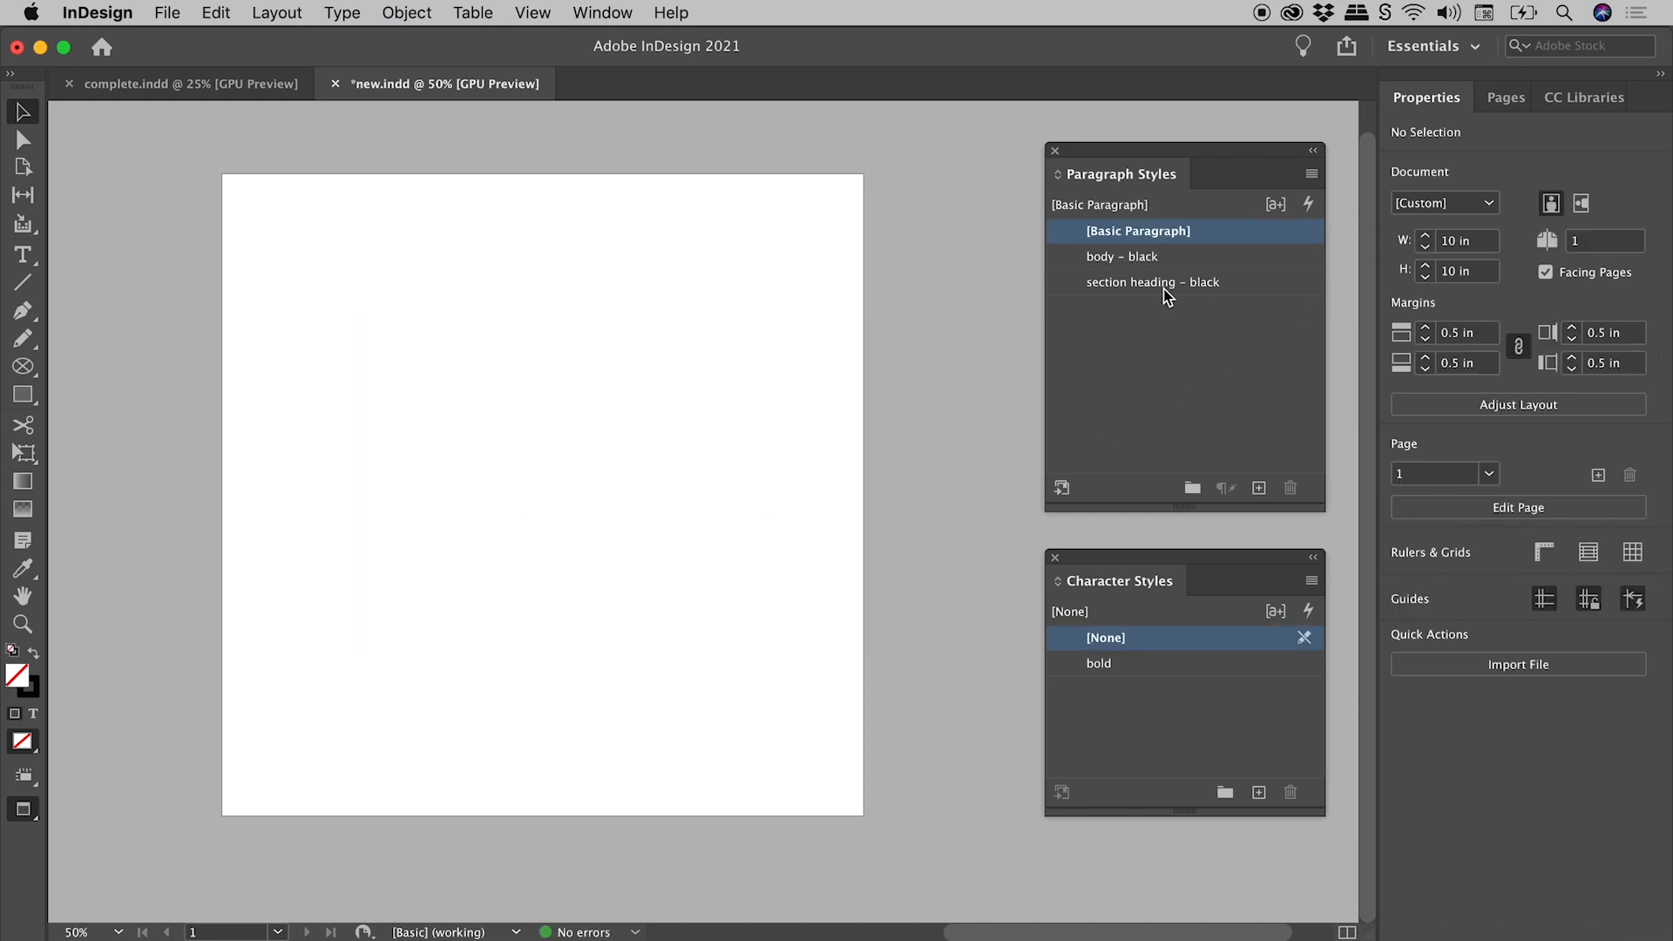
mouse_move(1158, 683)
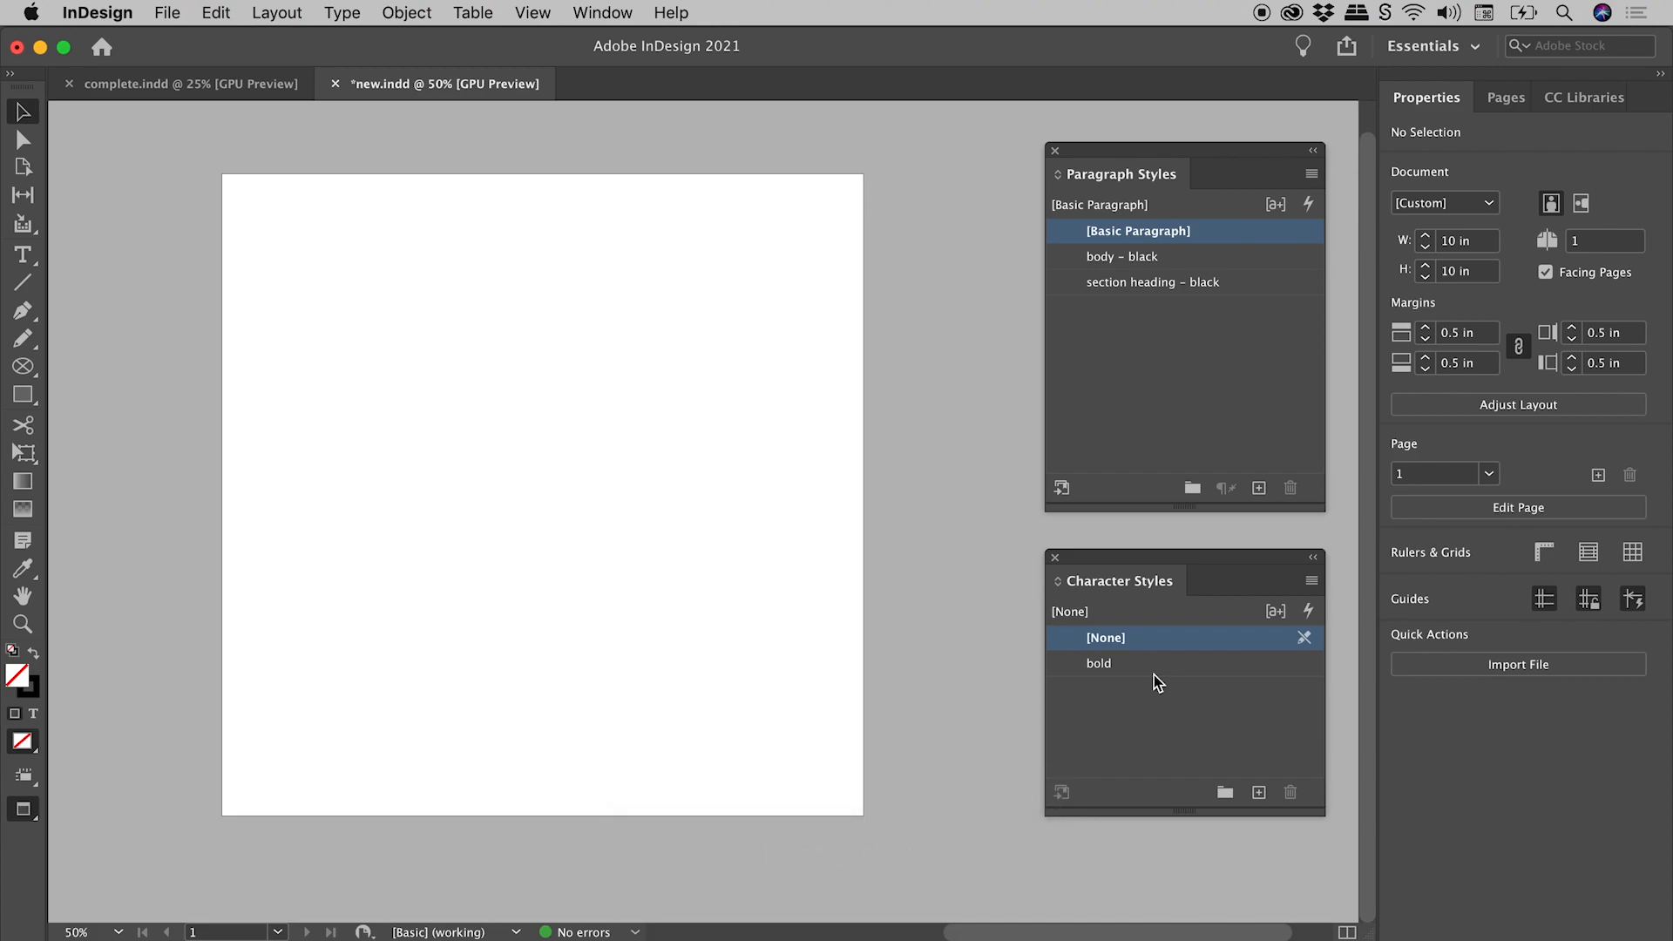
mouse_move(1251, 286)
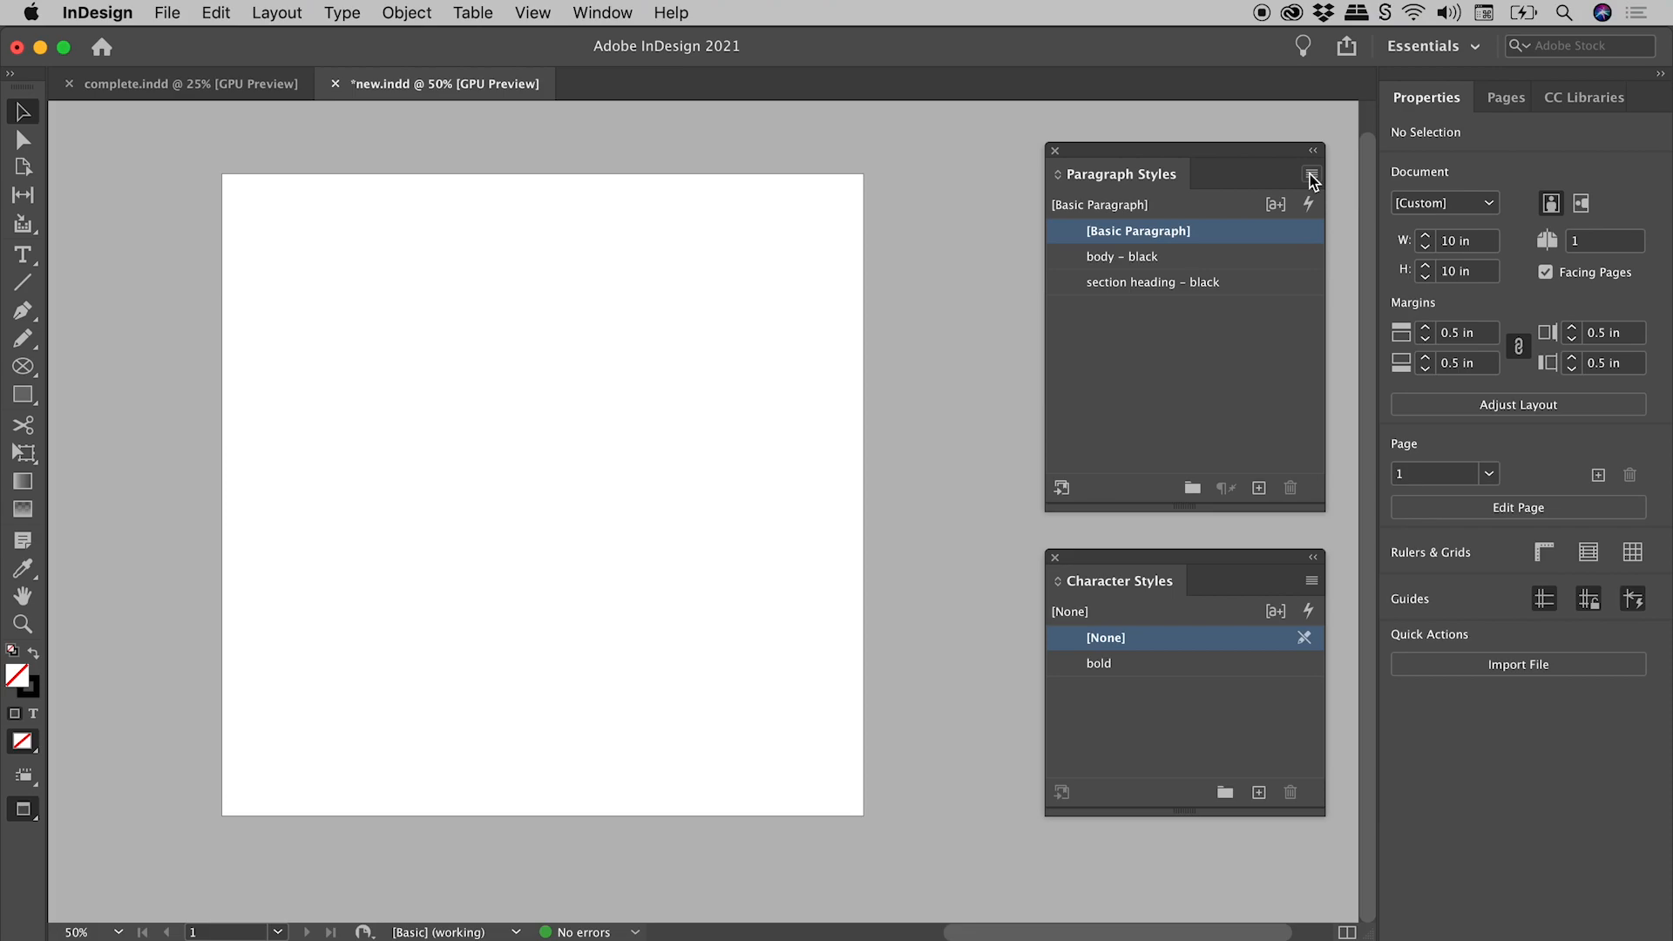
Choose Load All Text Styles from the Character Styles menu, picking complete.indd as source
left_click(1312, 177)
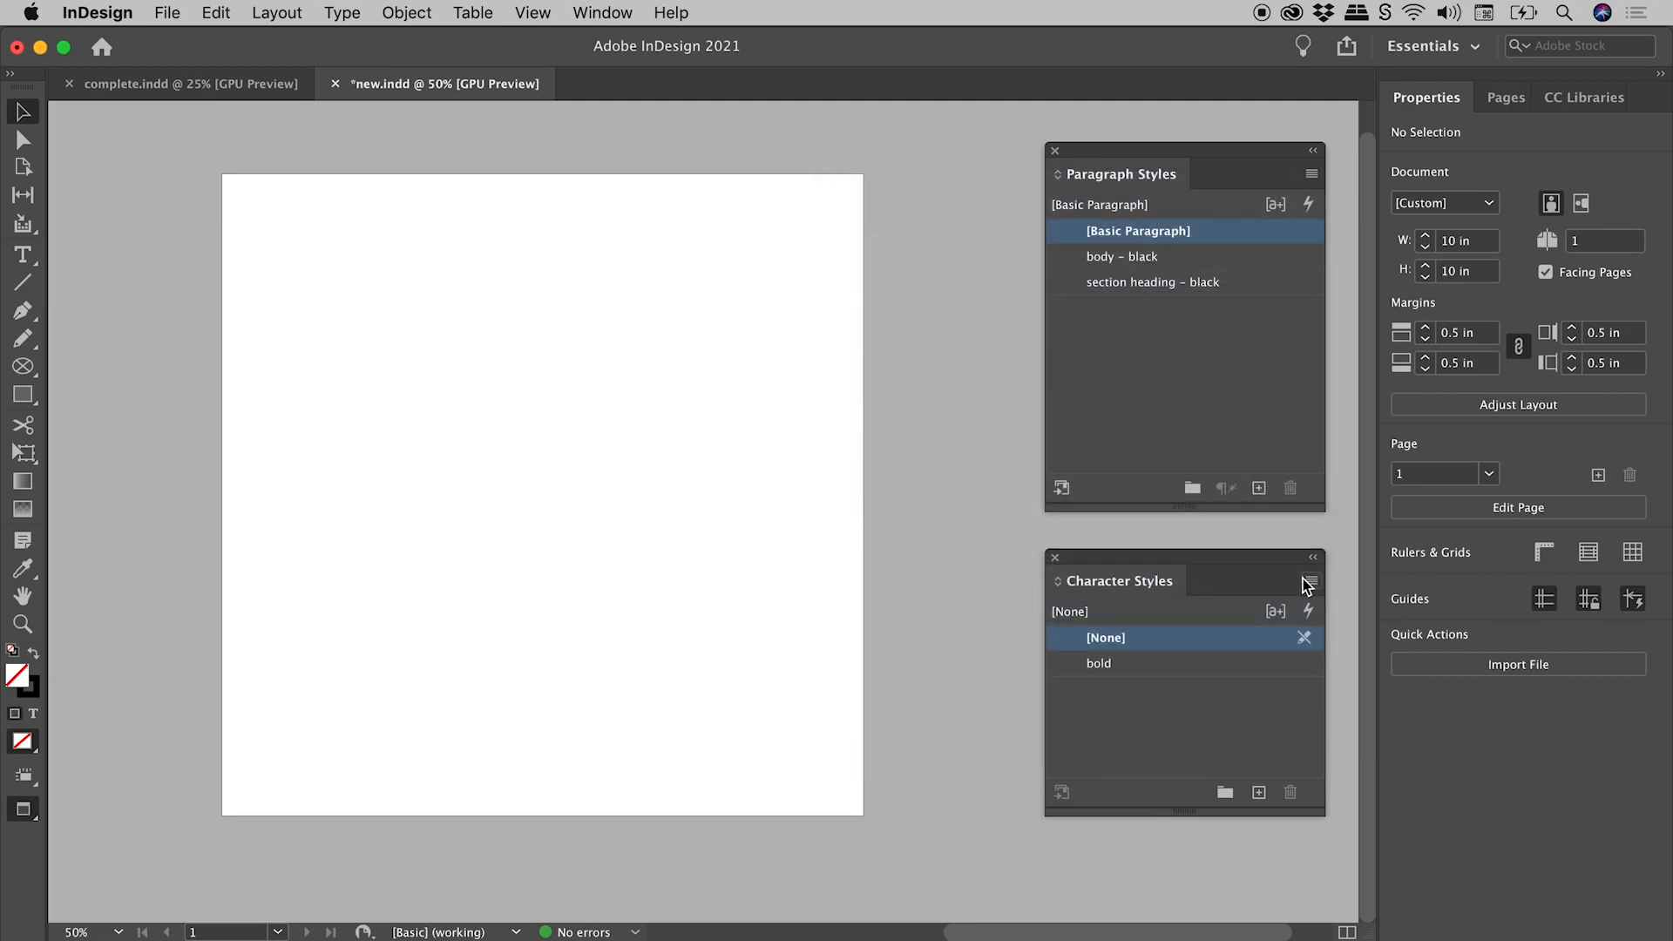
left_click(1310, 580)
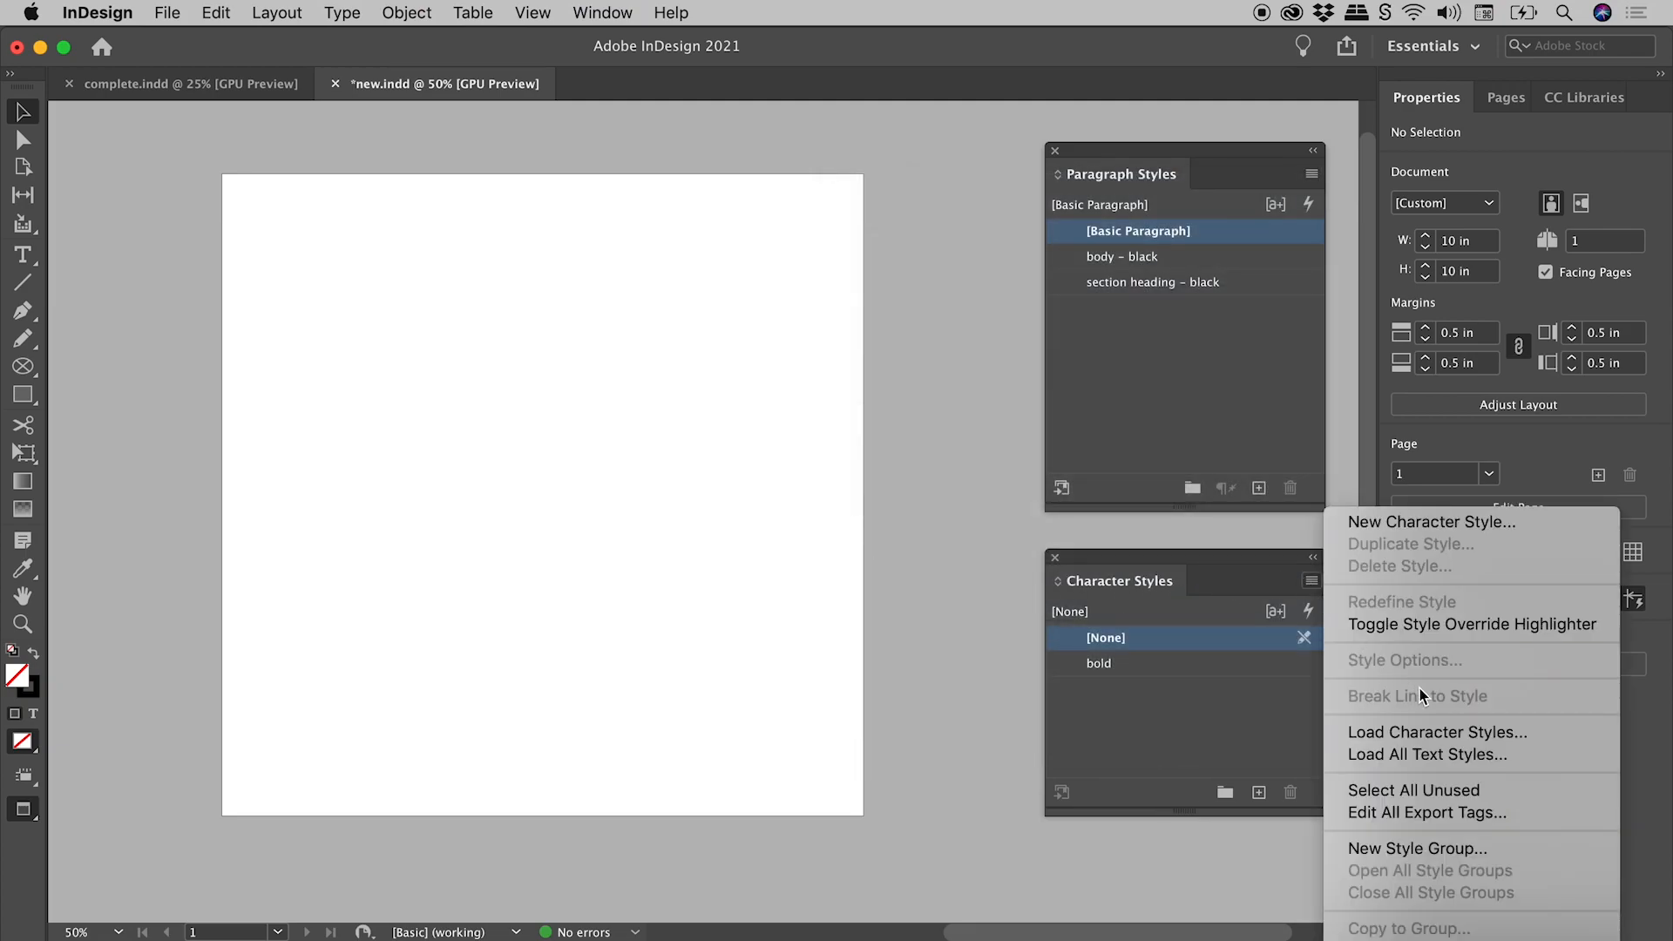
mouse_move(1436, 732)
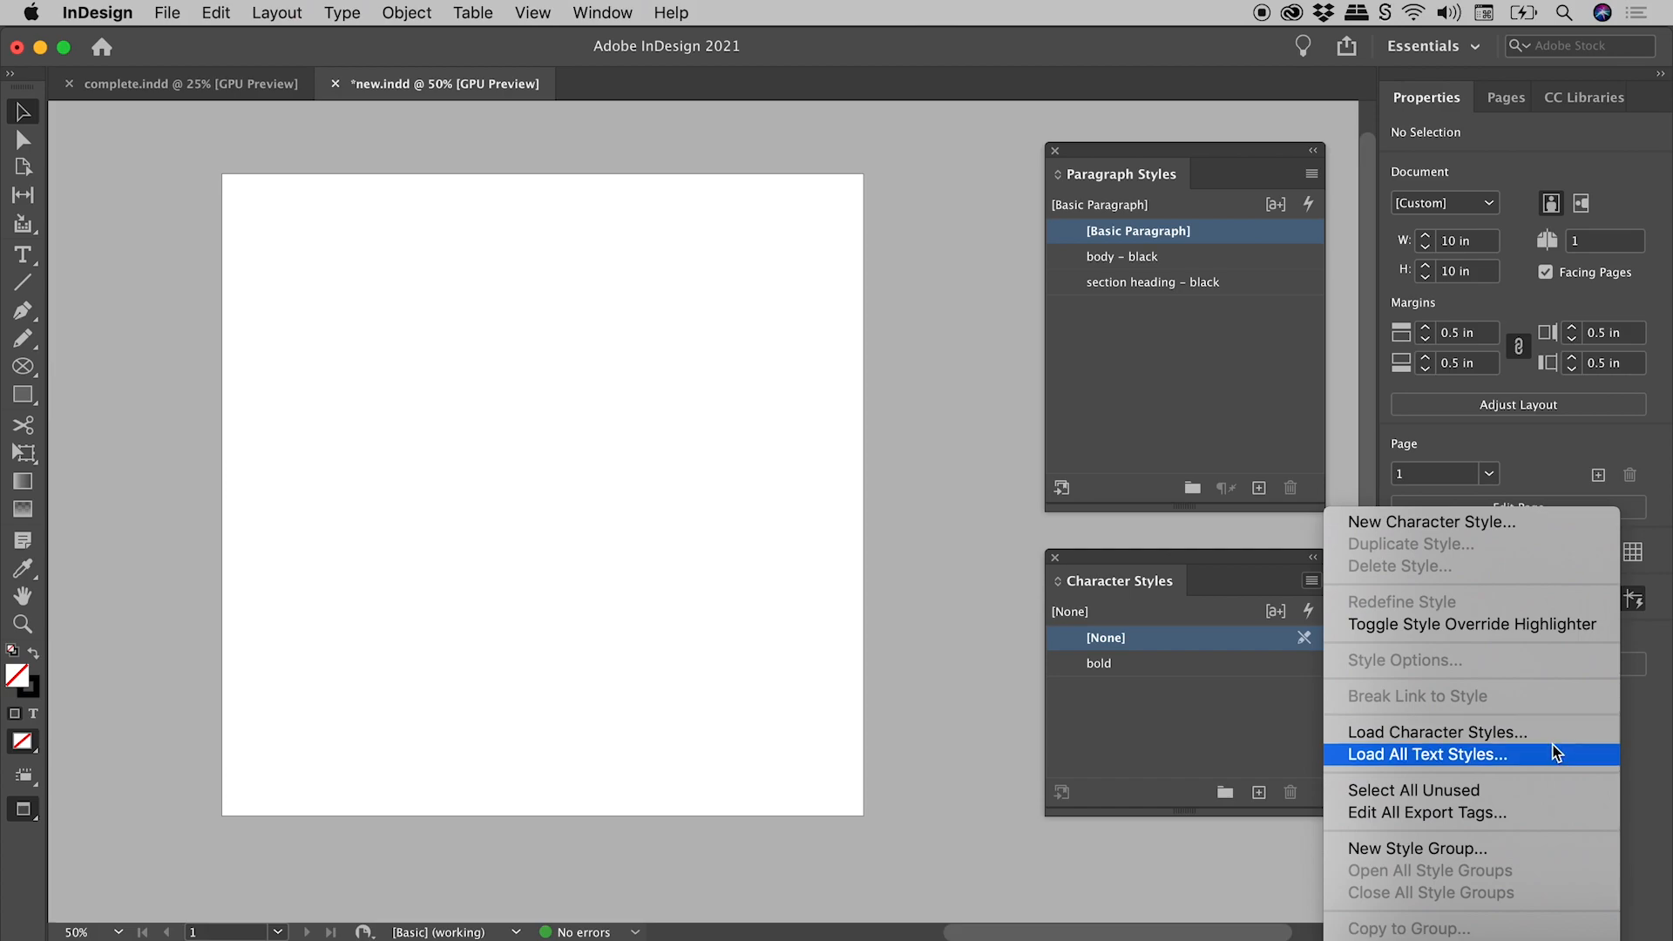
mouse_move(1557, 763)
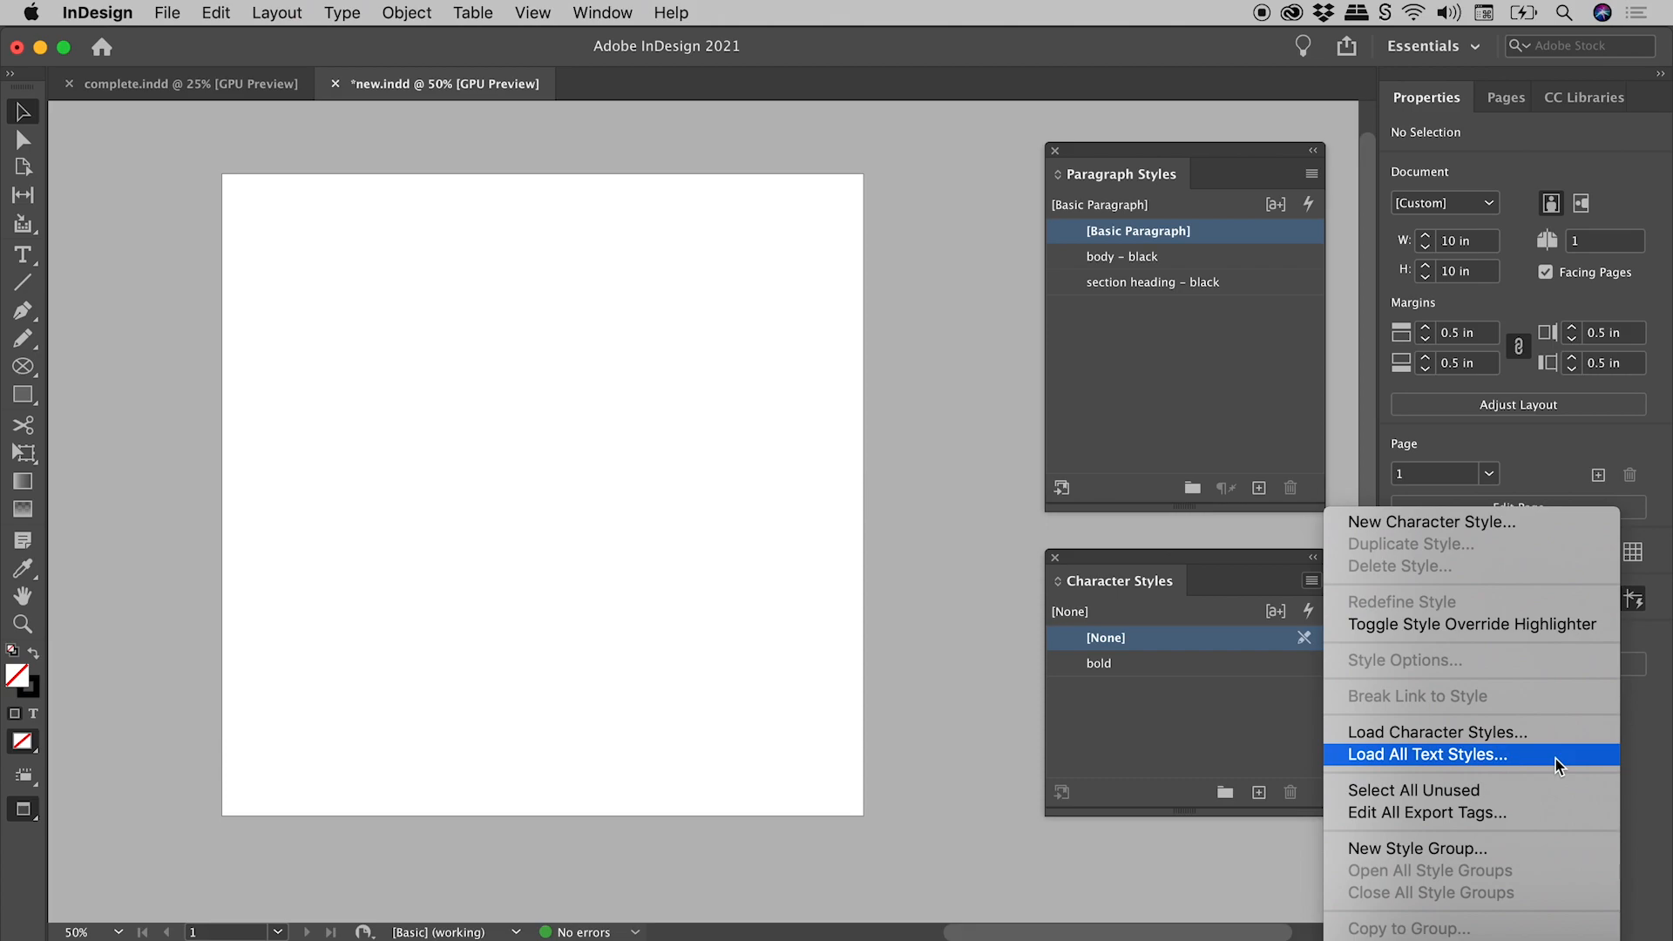
left_click(1426, 755)
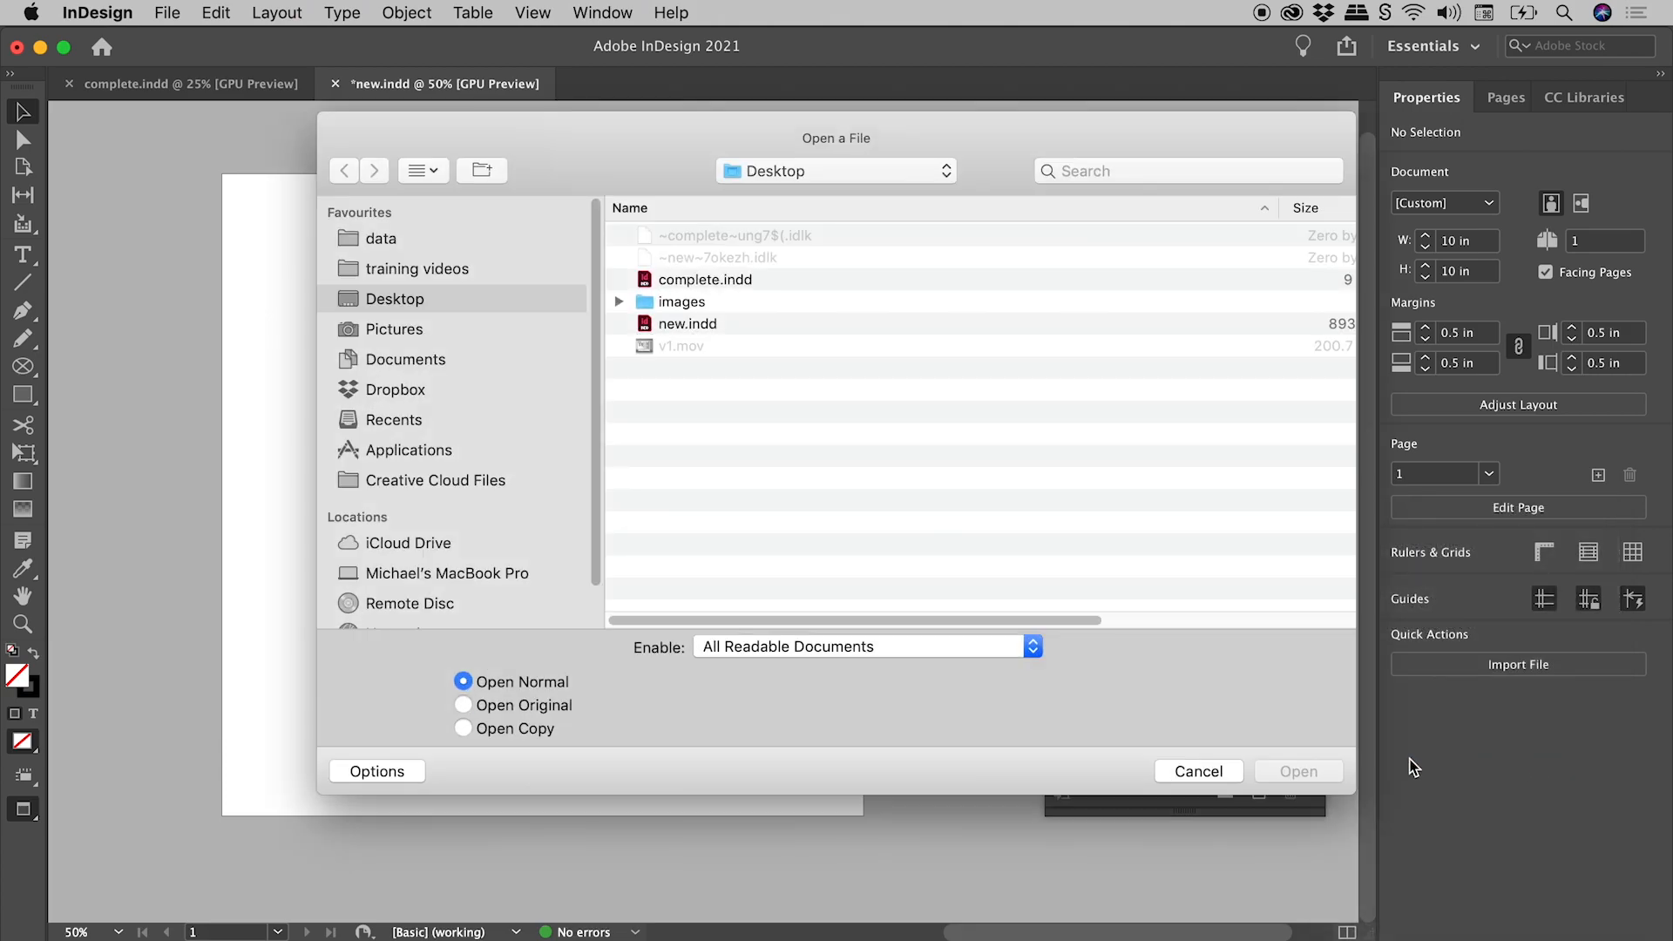
left_click(703, 279)
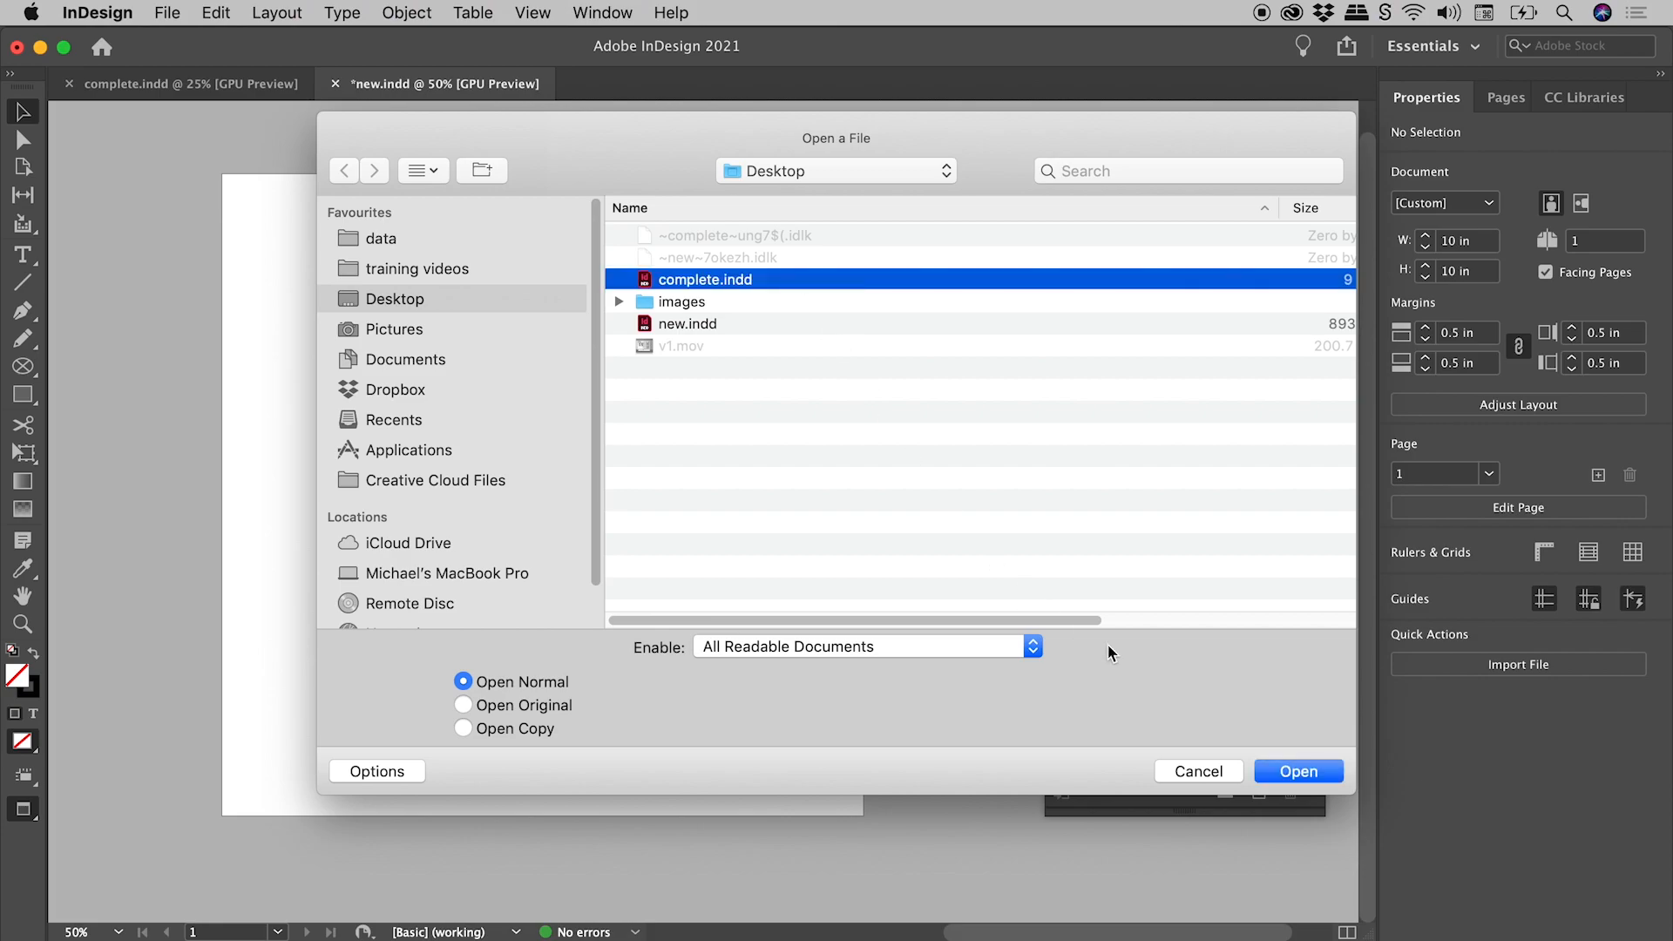
left_click(1297, 770)
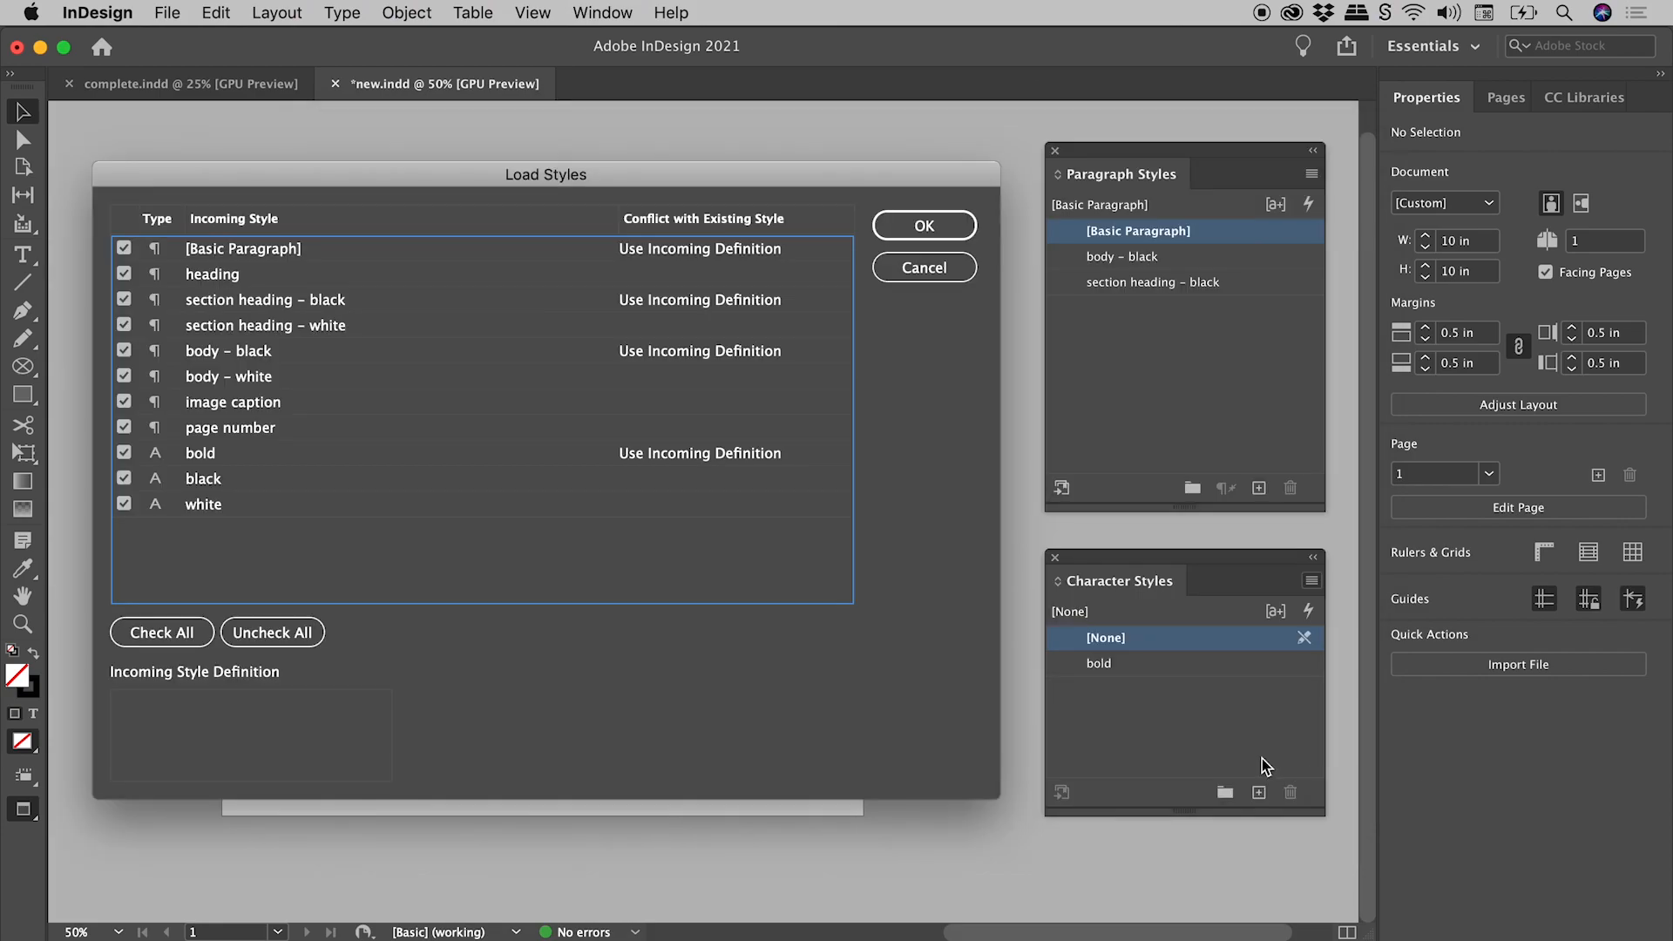
mouse_move(545, 201)
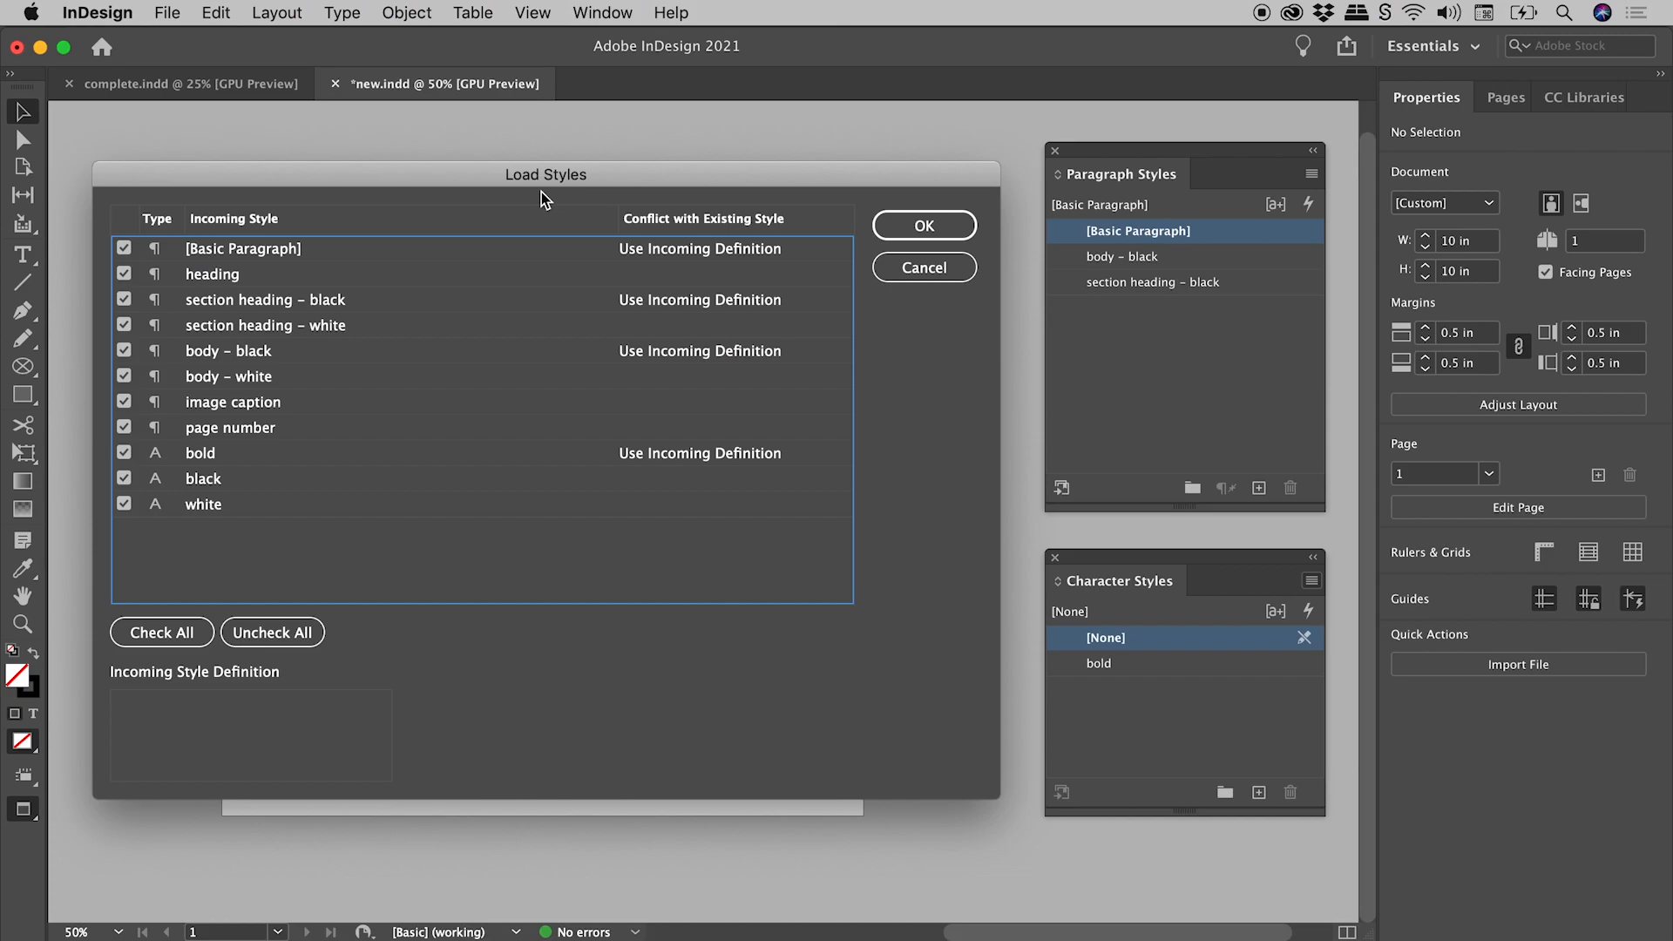
mouse_move(162, 273)
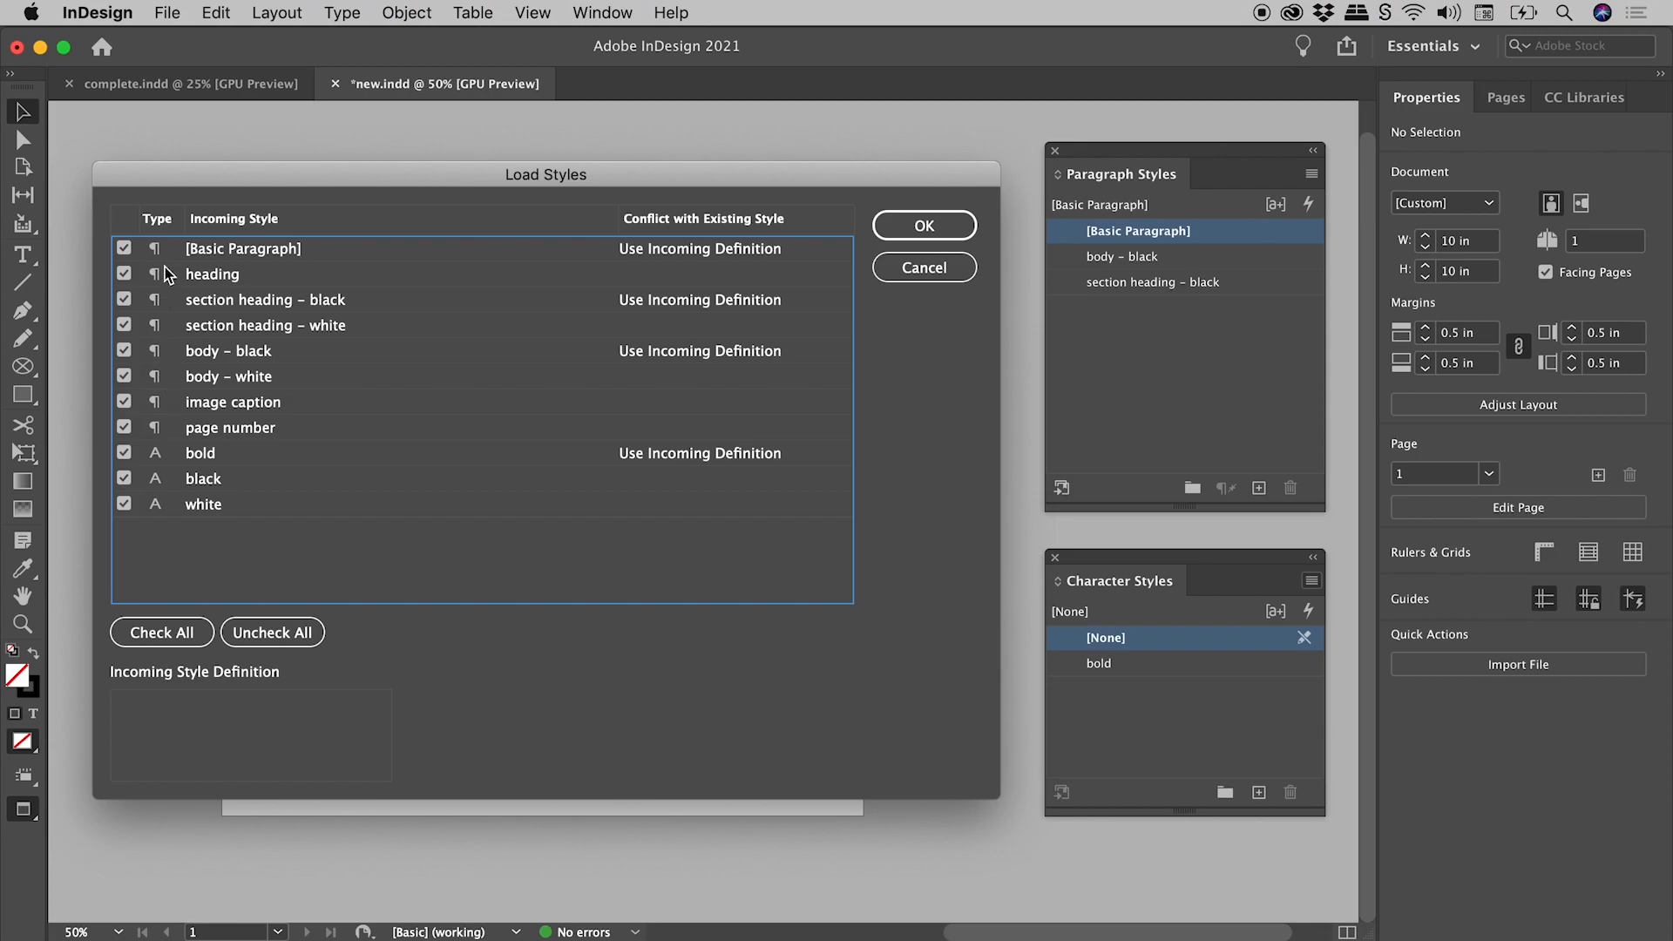
mouse_move(156, 489)
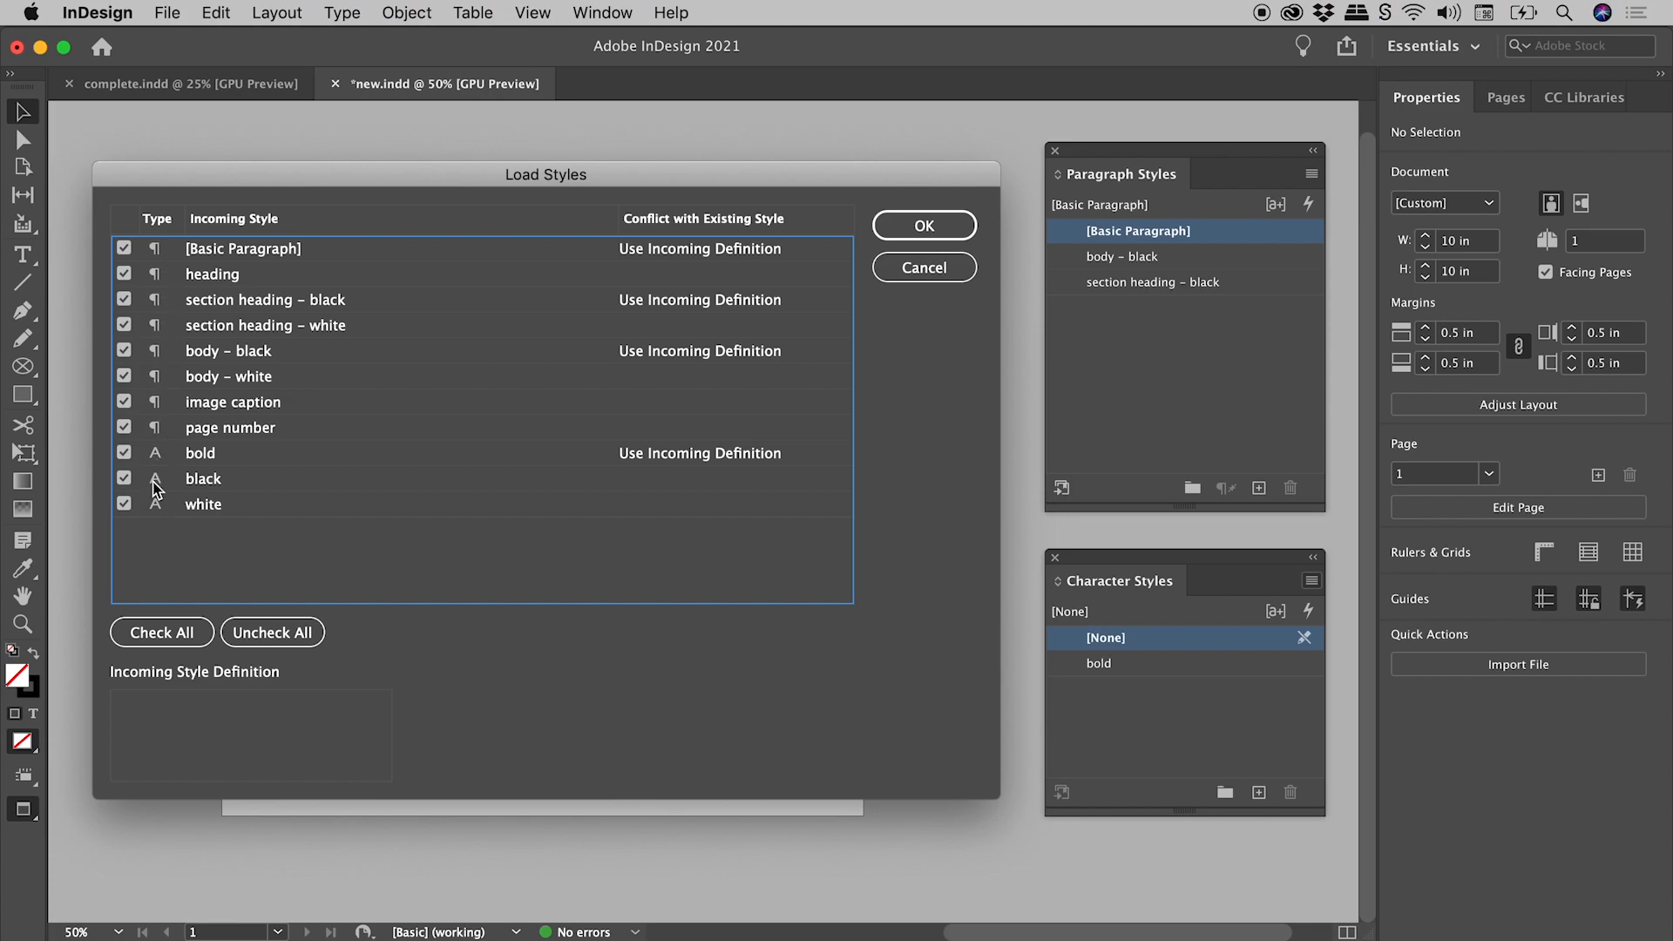
mouse_move(157, 462)
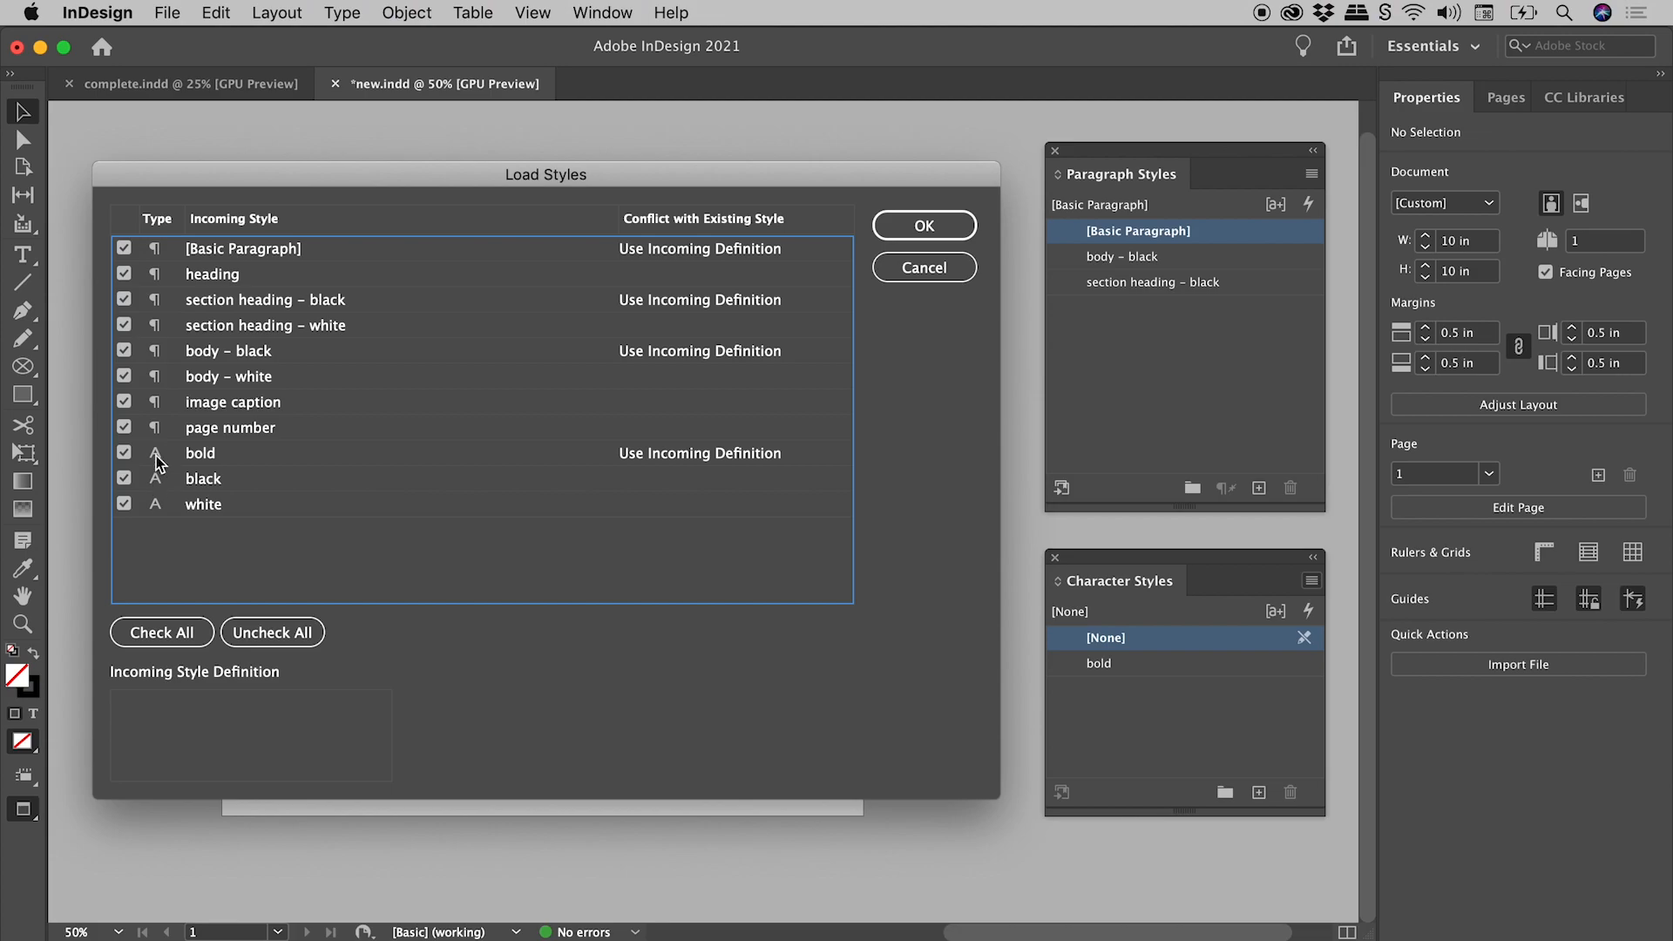
mouse_move(156, 492)
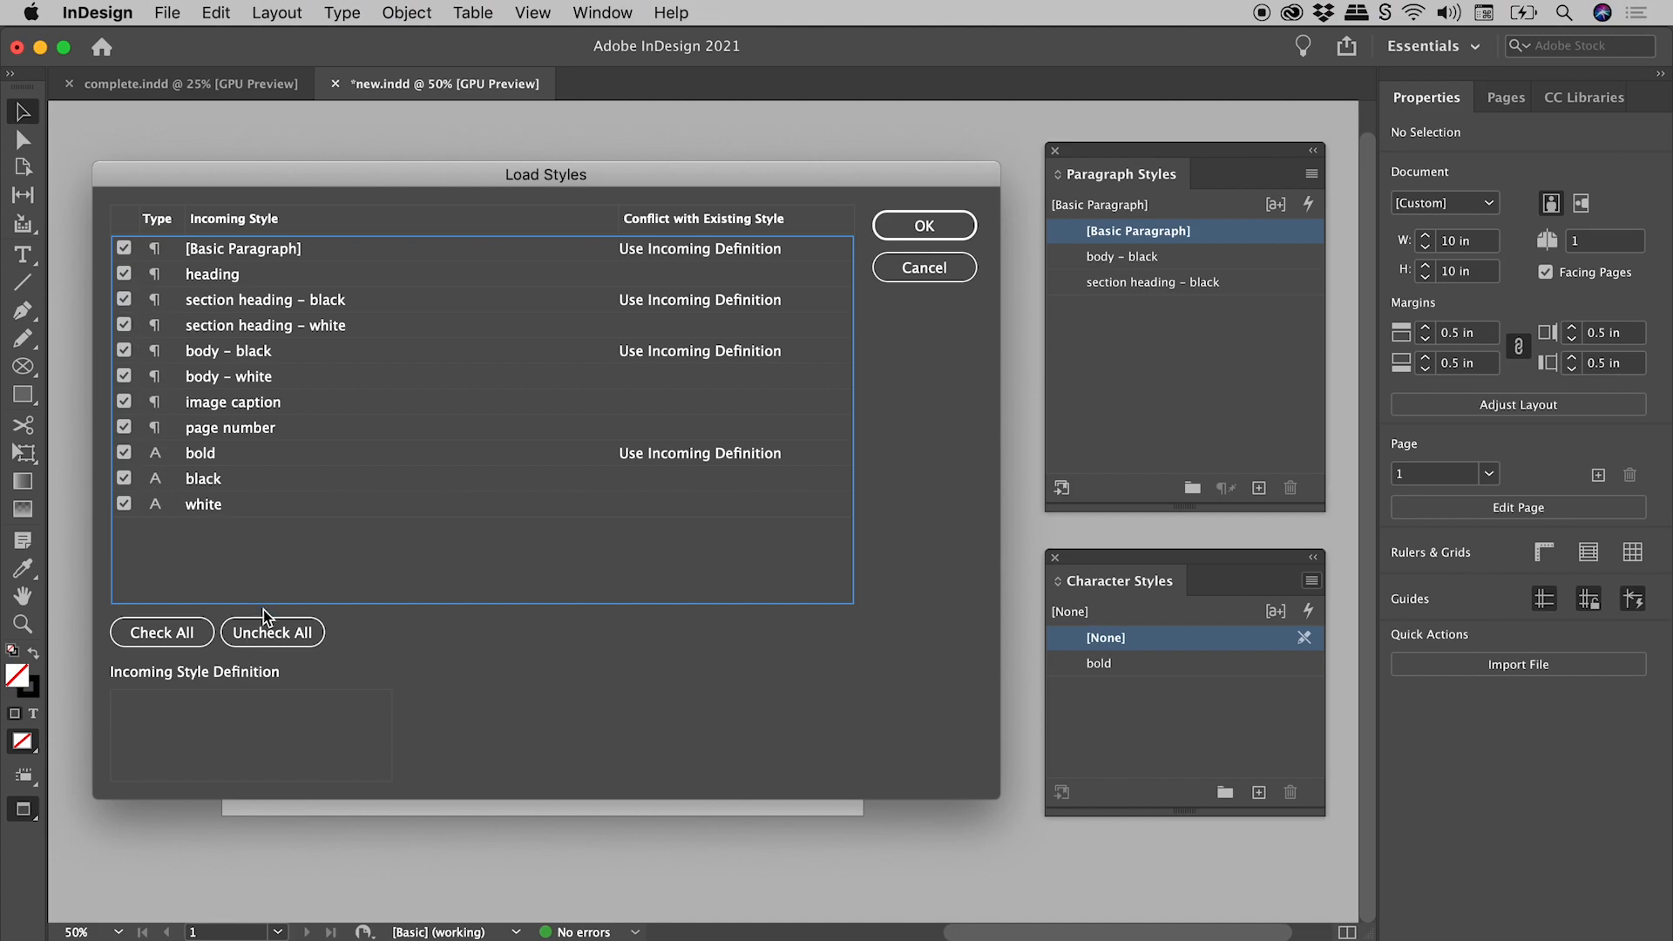
left_click(272, 631)
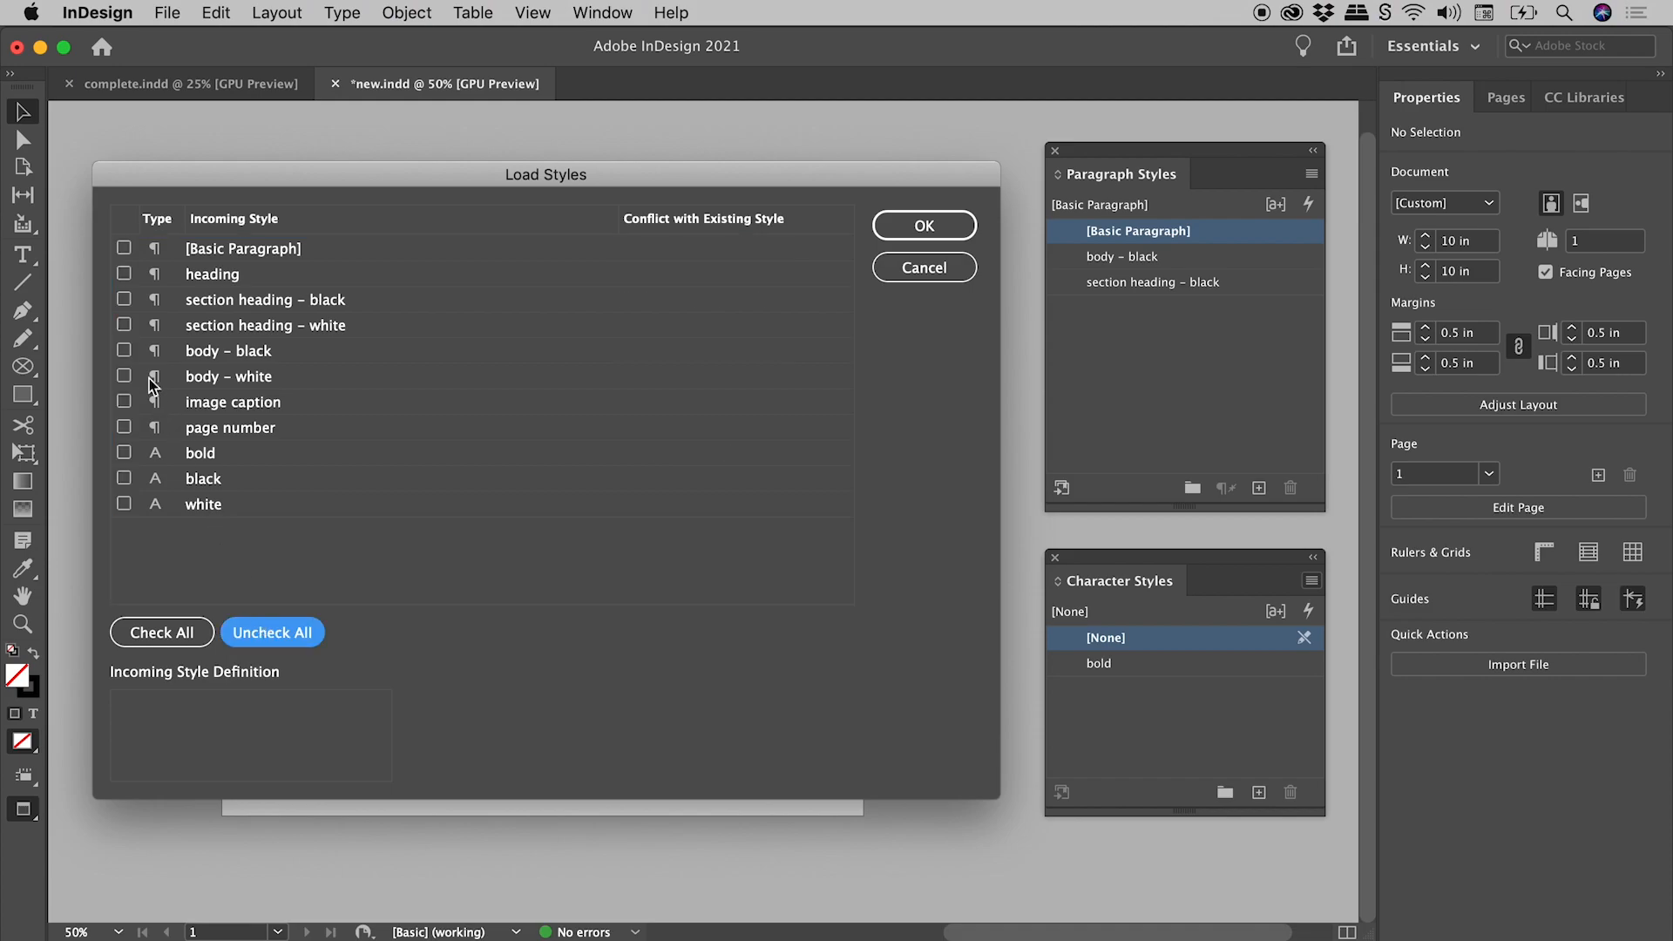
left_click(123, 350)
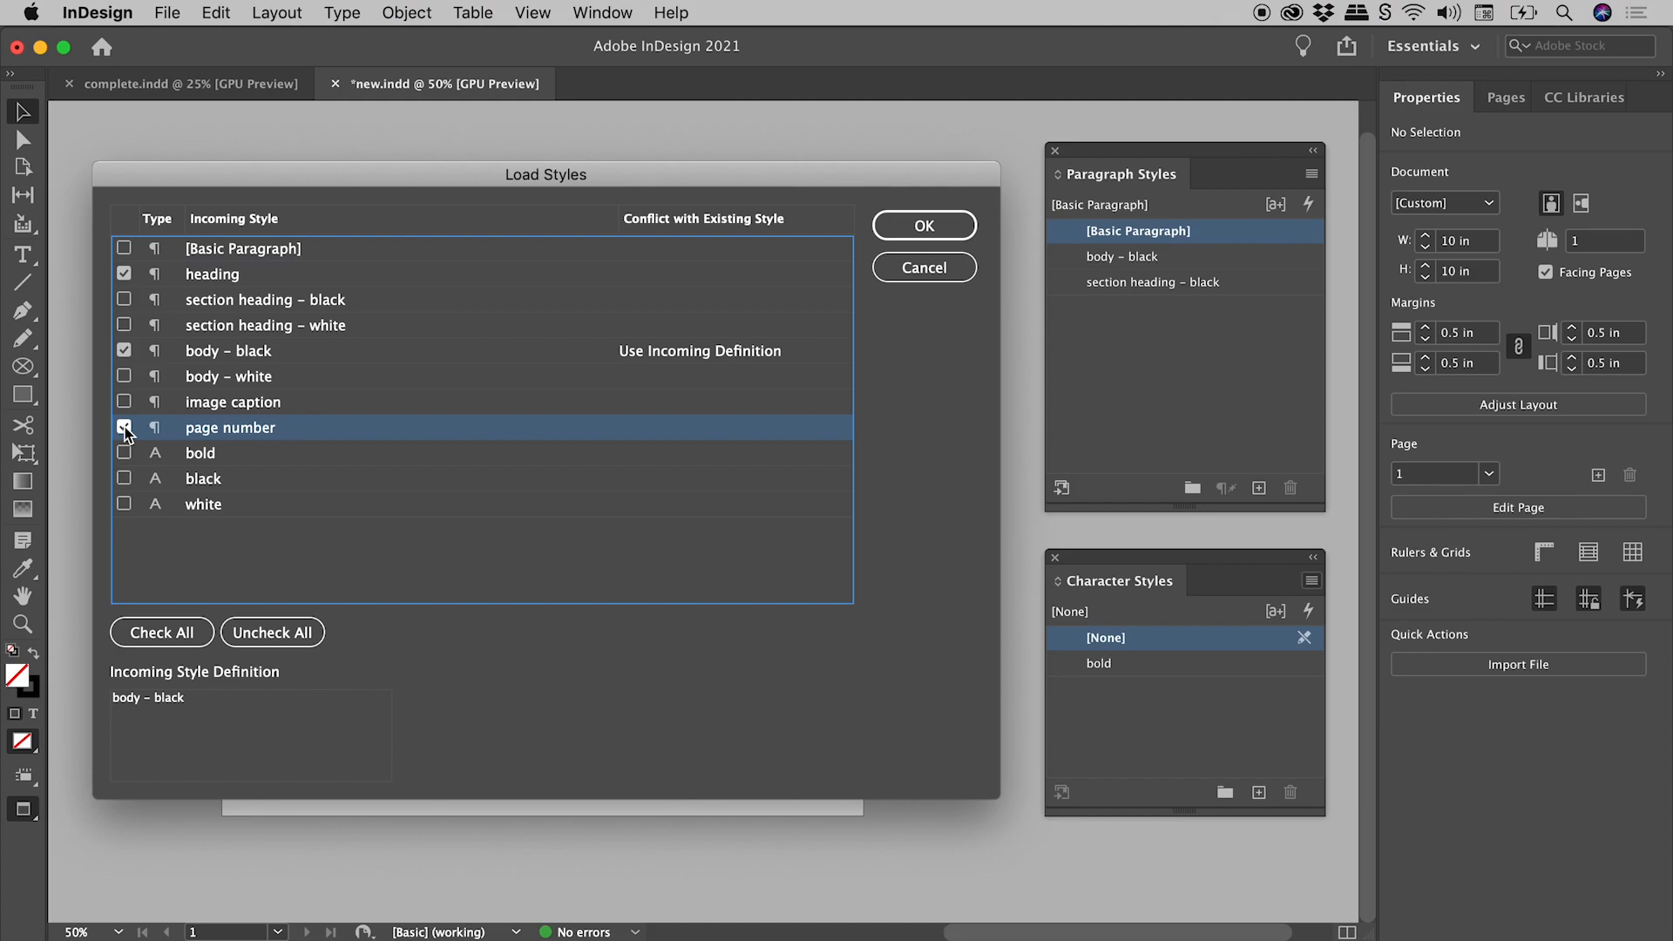
left_click(123, 427)
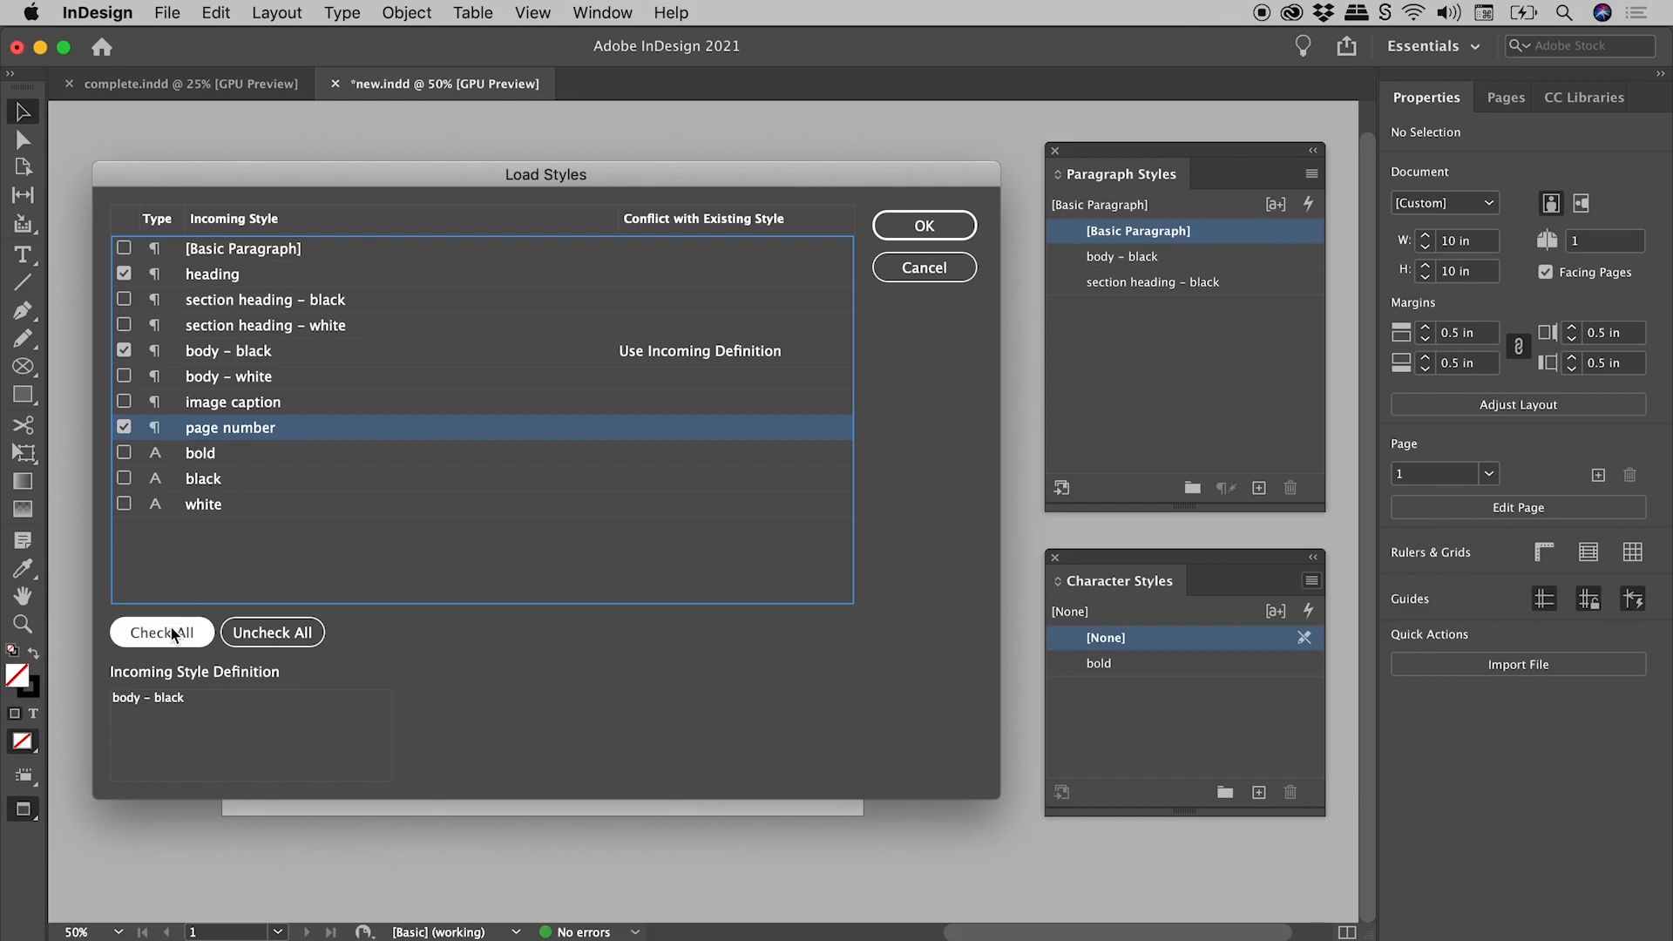
left_click(161, 631)
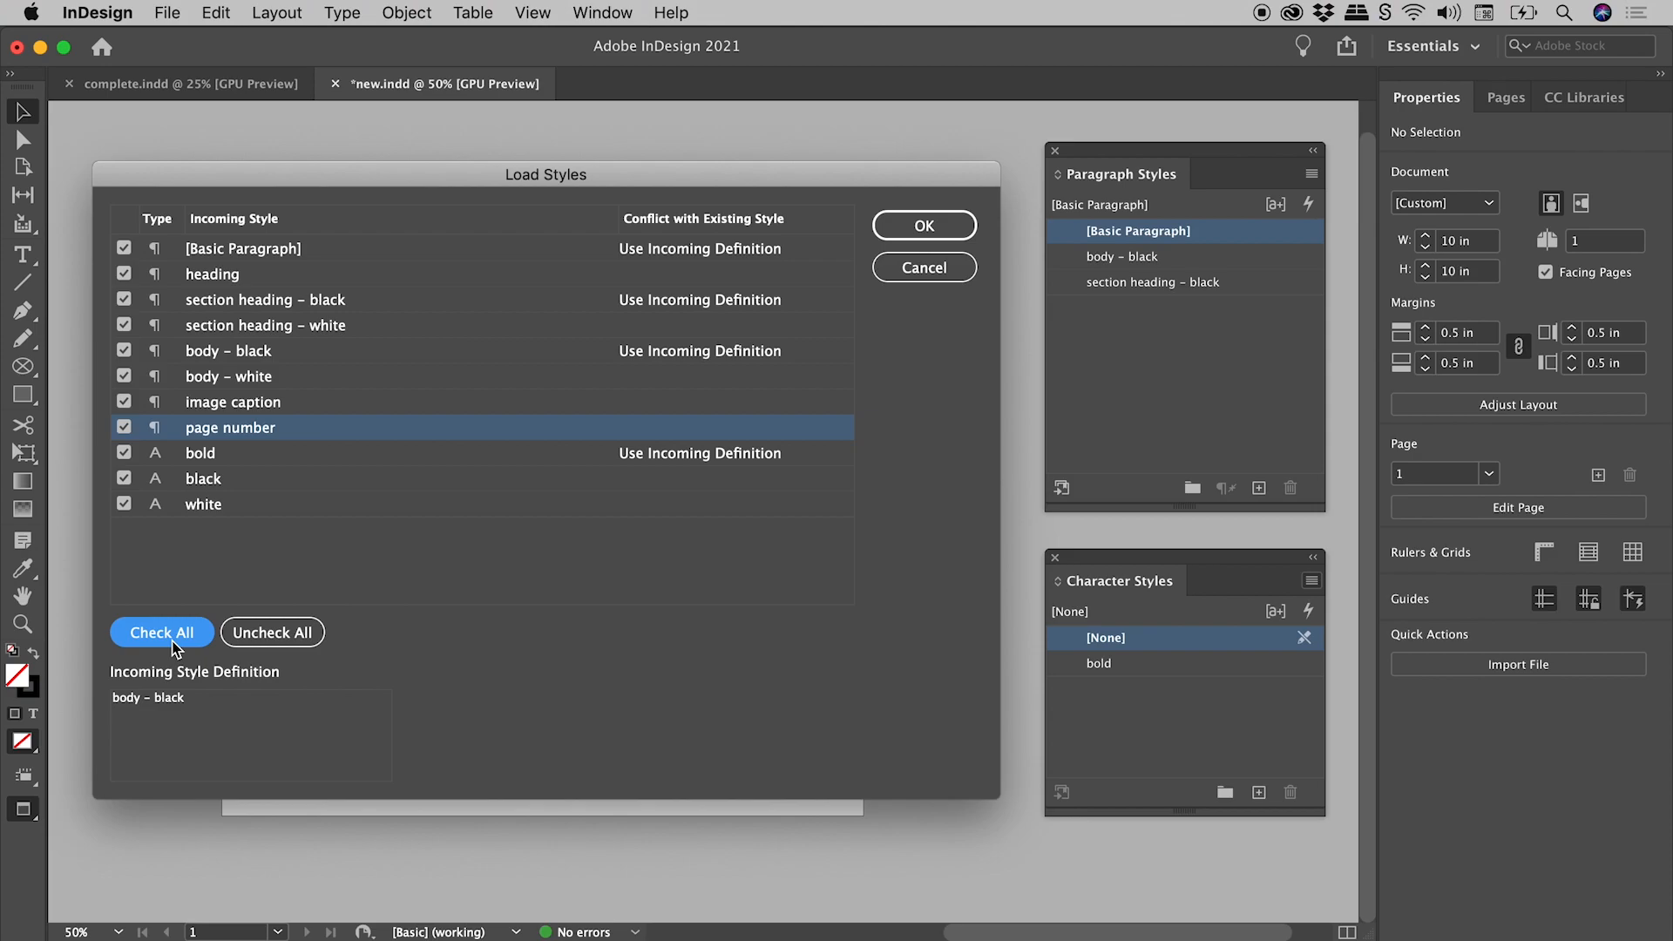
mouse_move(750, 284)
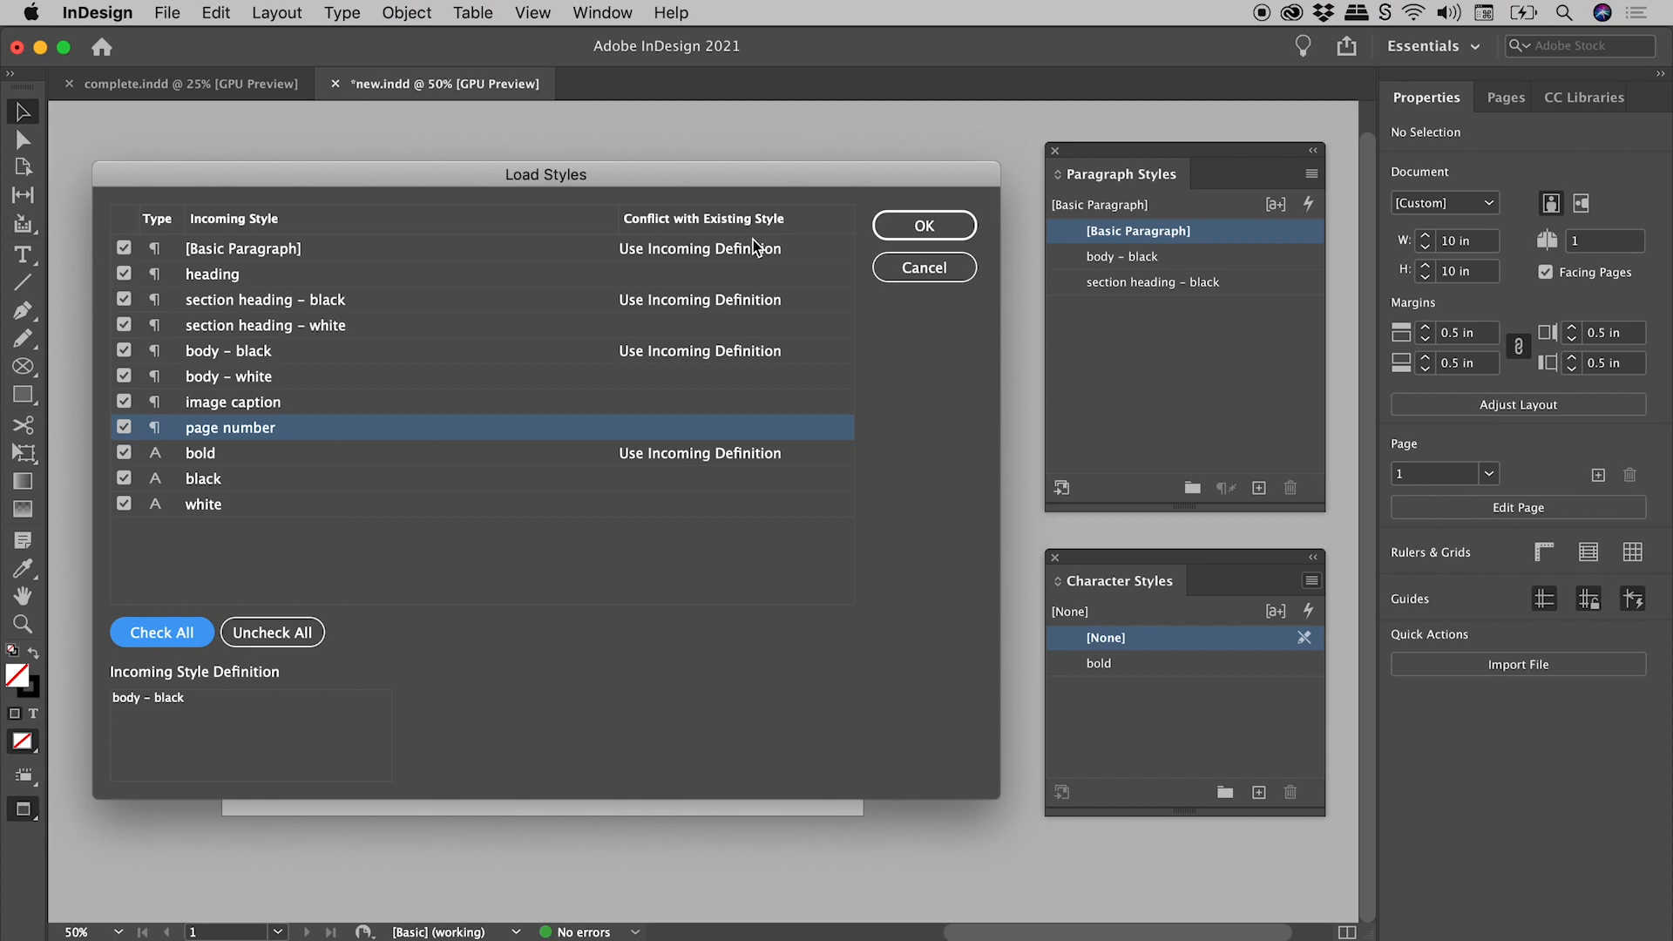
mouse_move(825, 309)
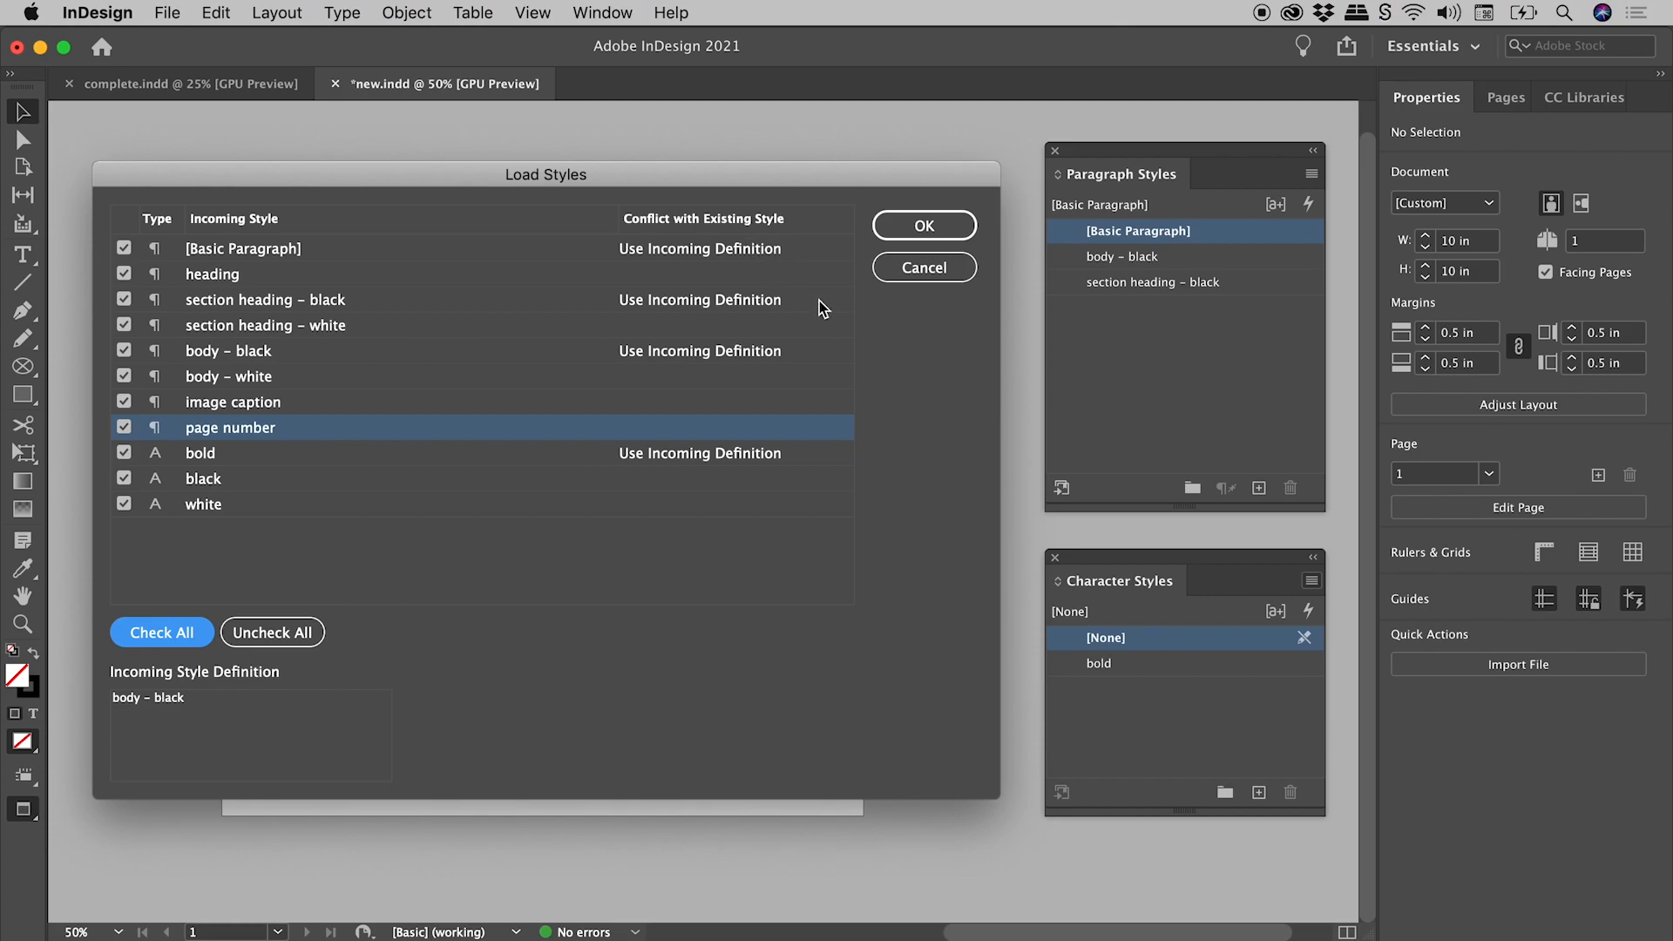
left_click(733, 300)
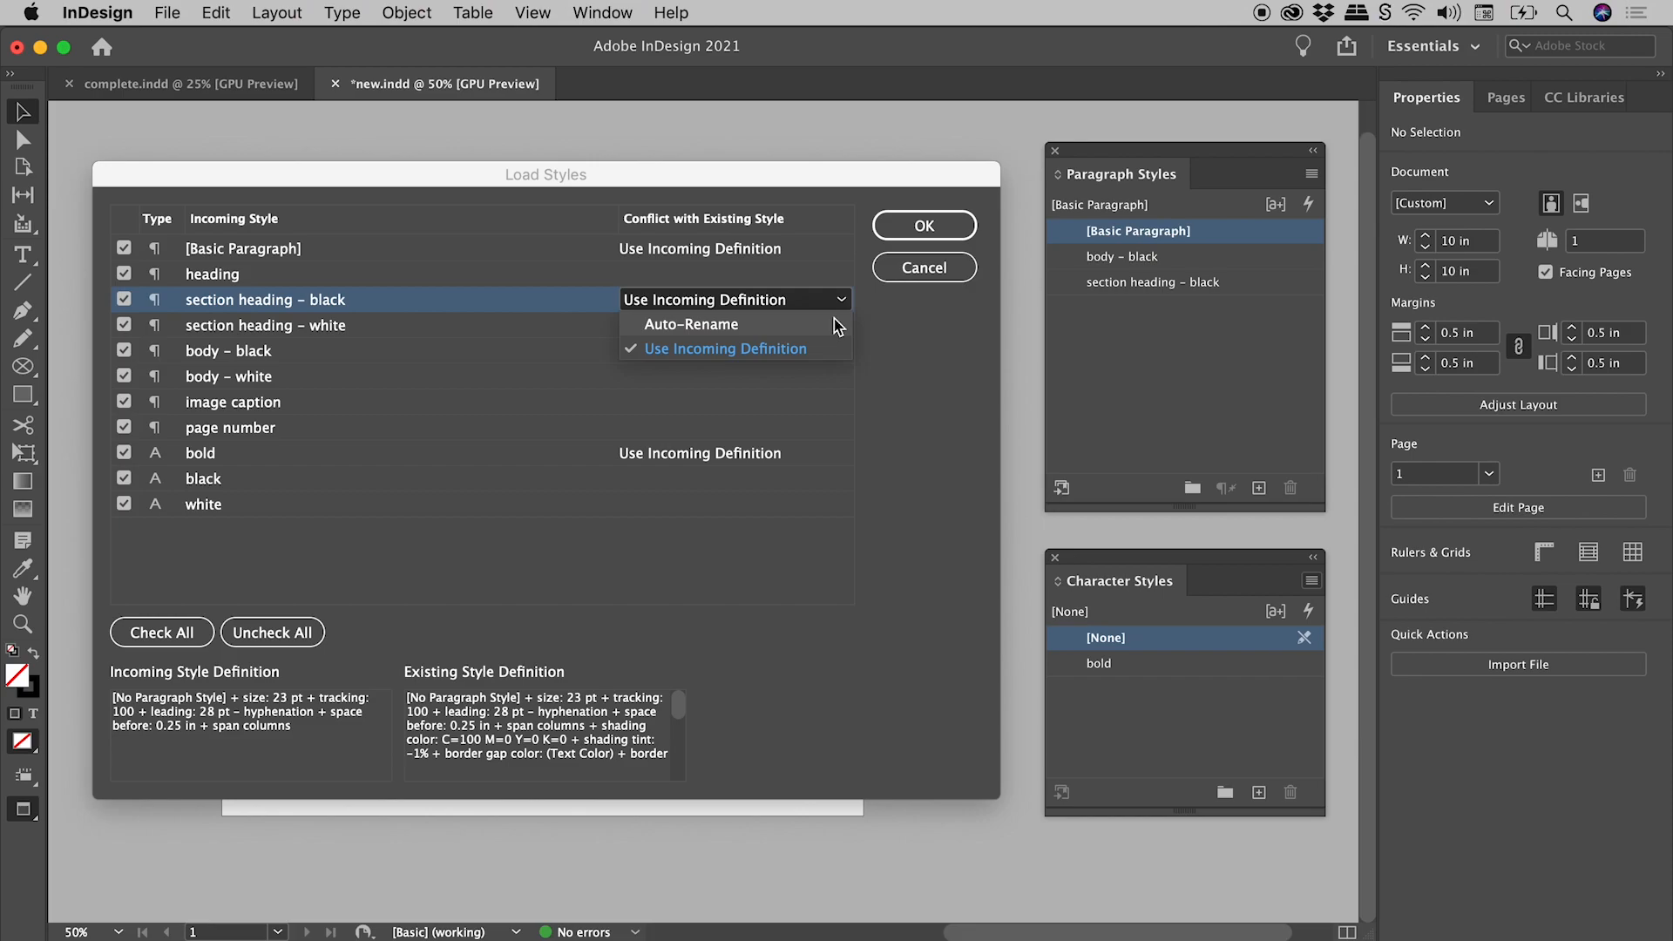
mouse_move(837, 334)
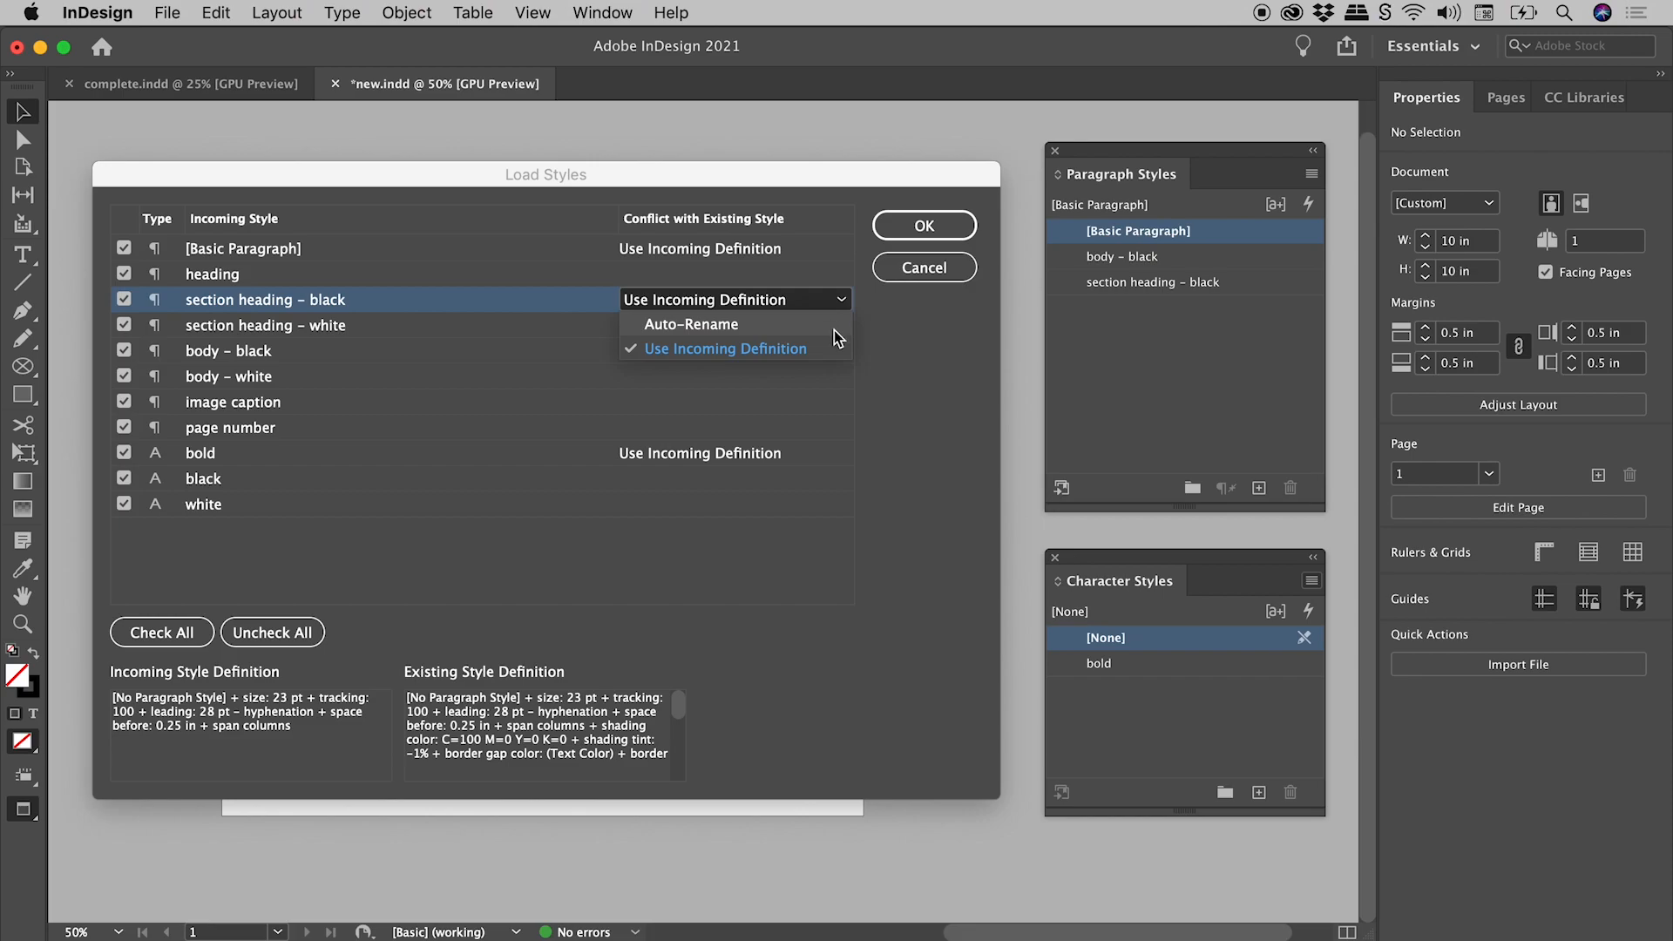
mouse_move(837, 352)
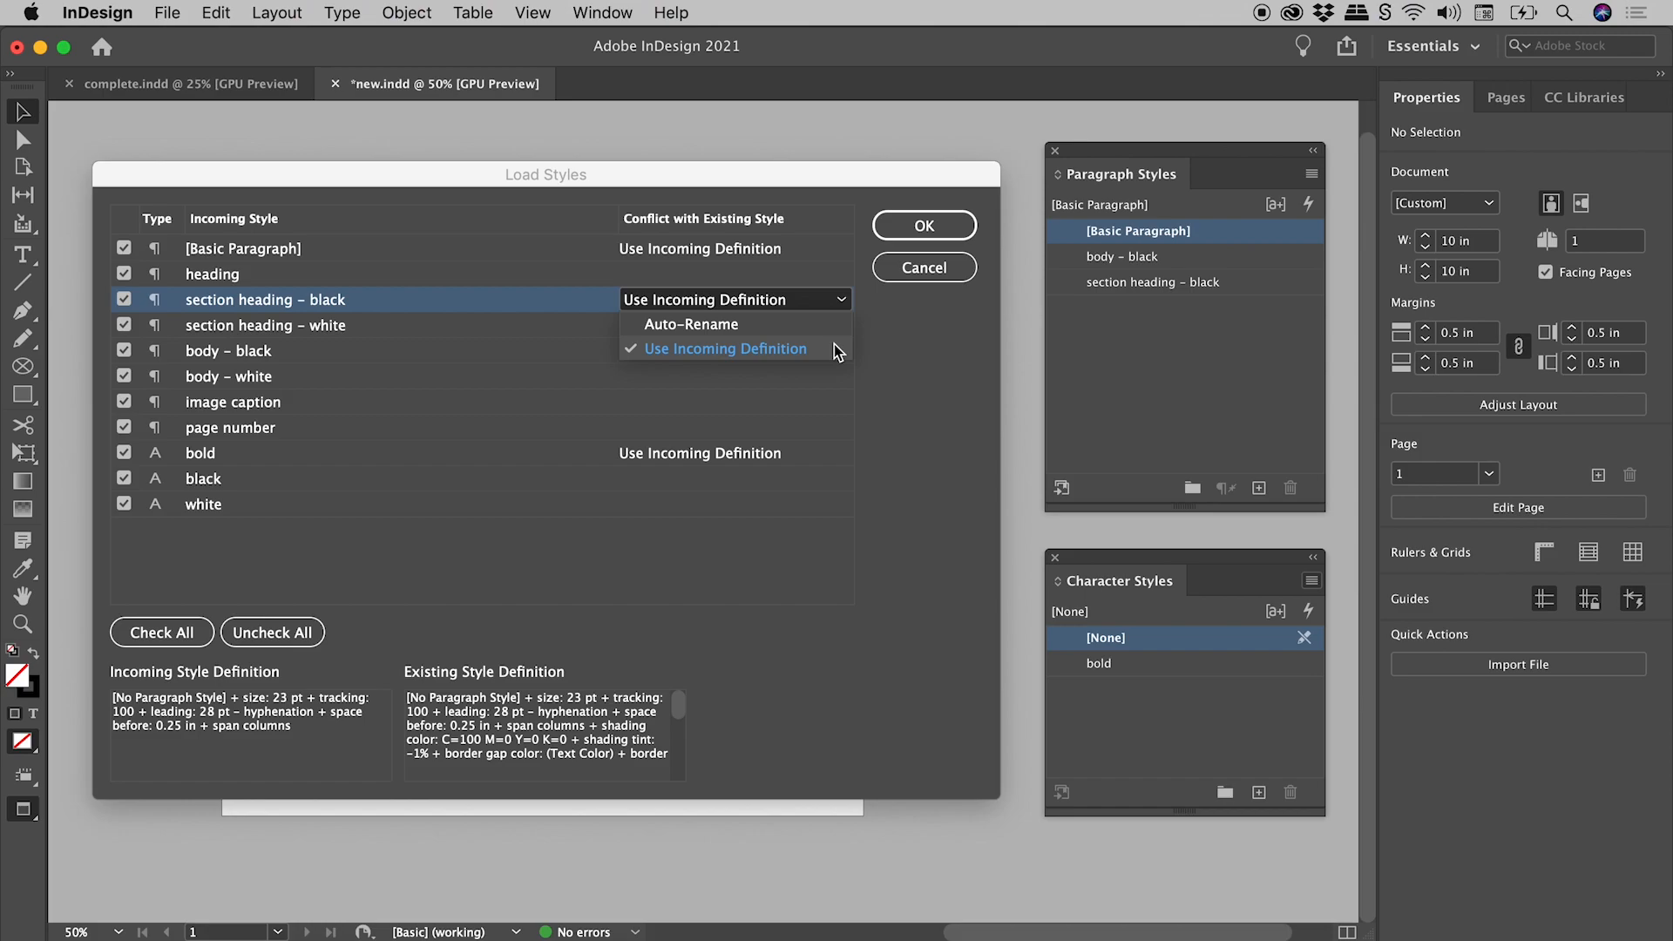
mouse_move(877, 352)
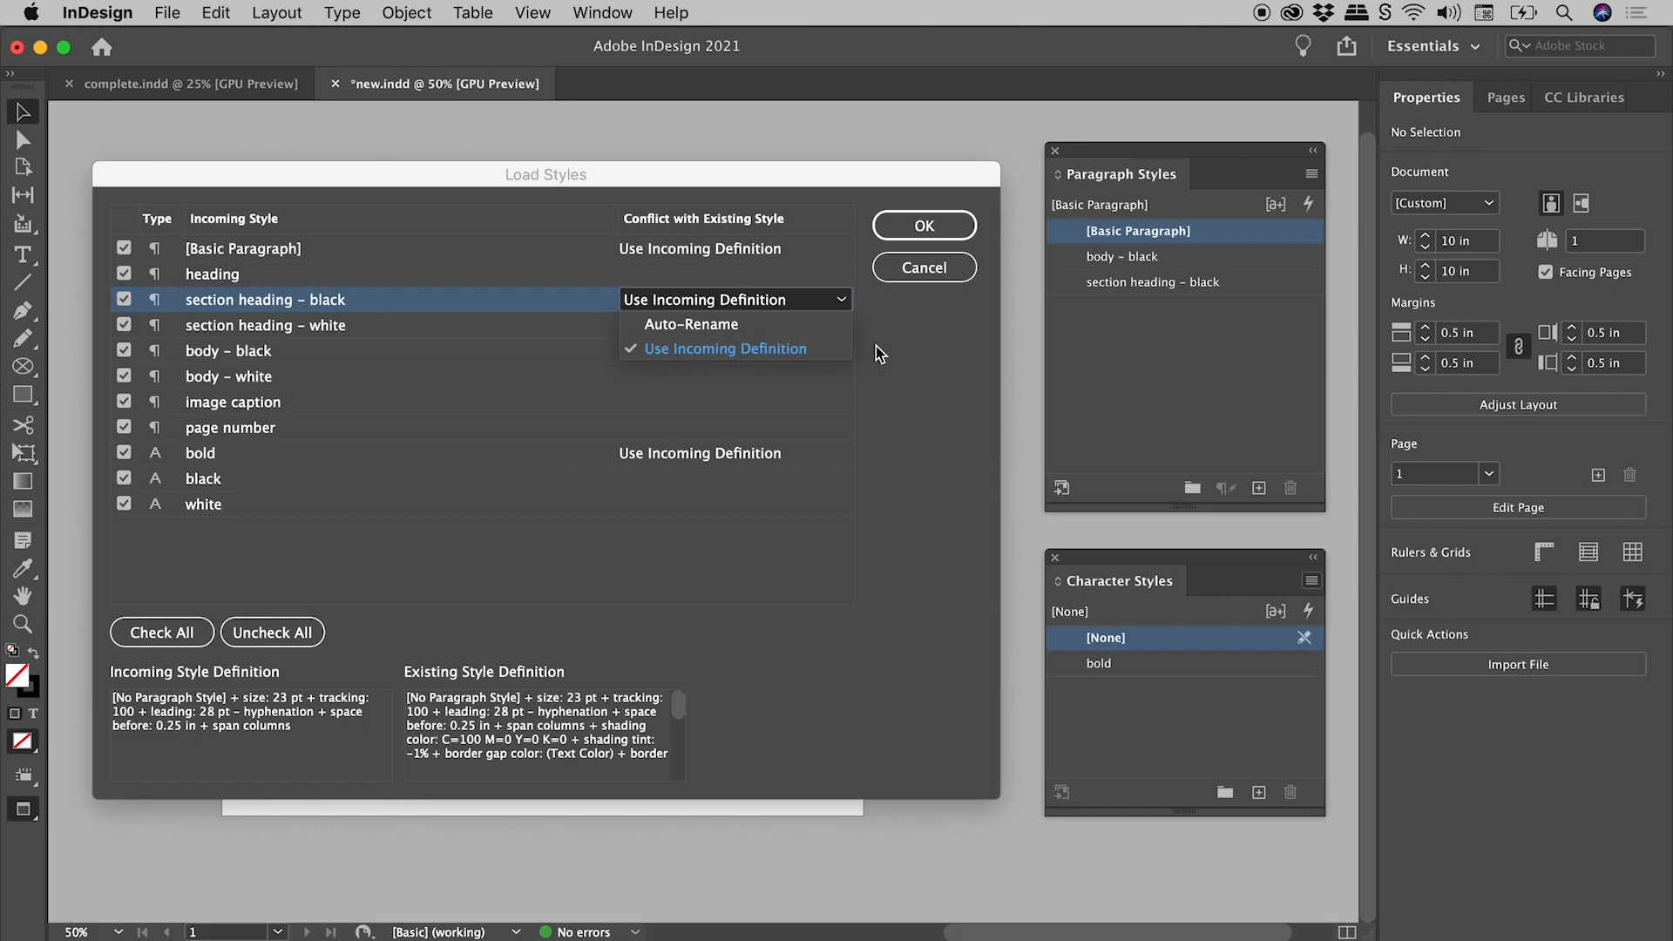
left_click(724, 347)
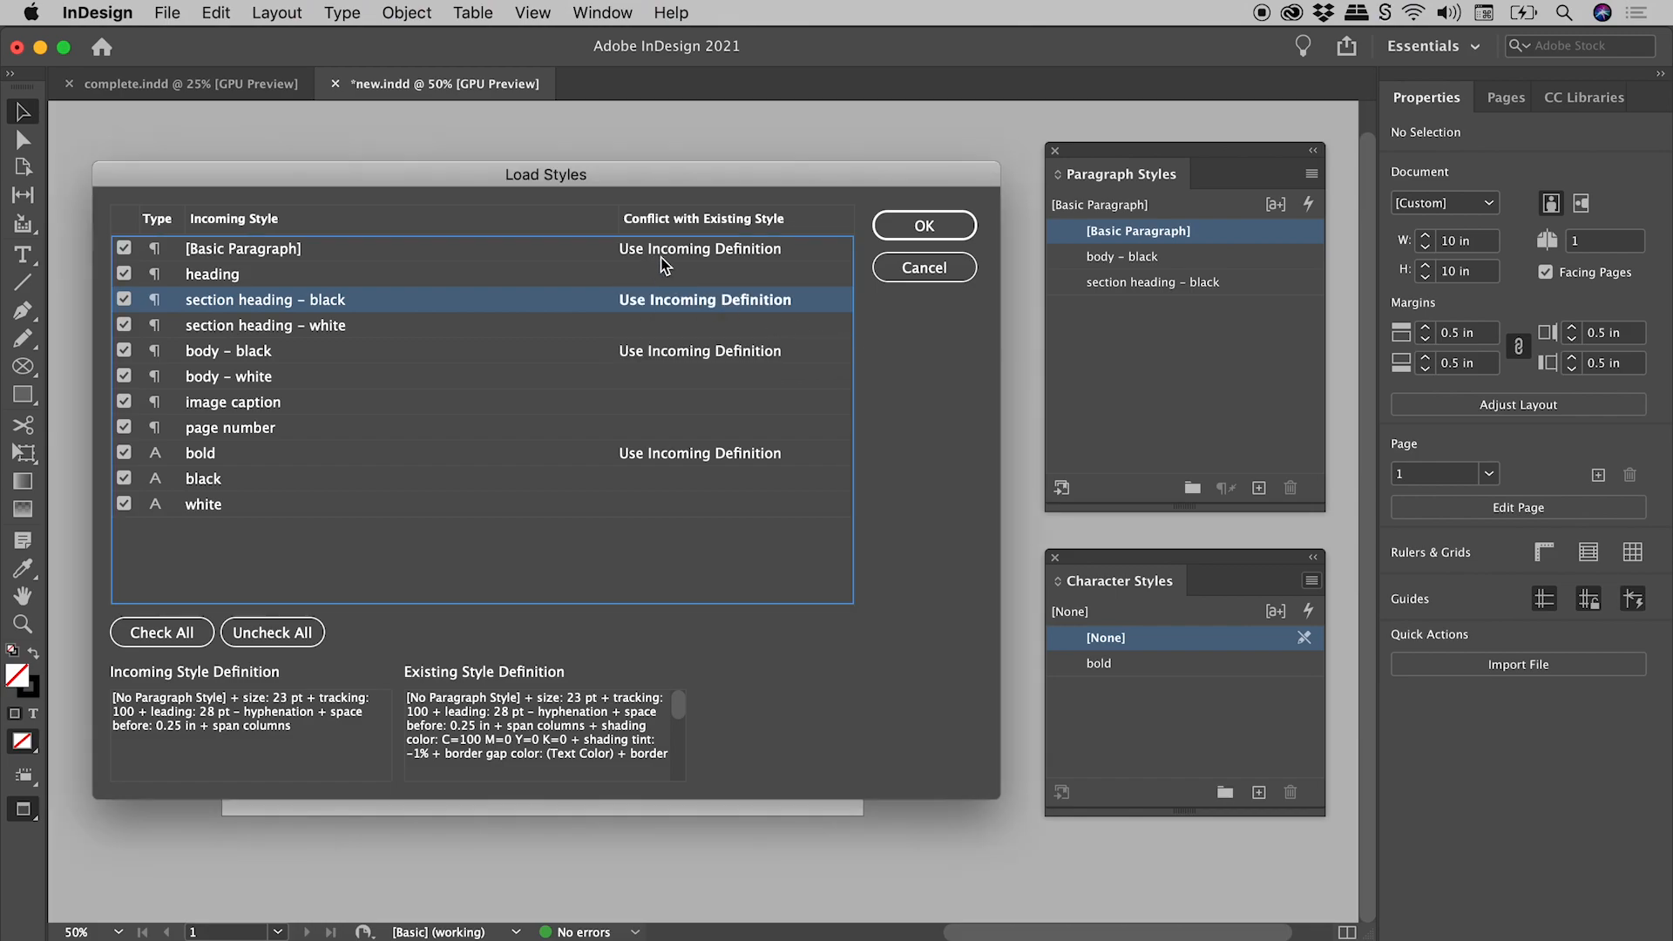
mouse_move(731, 269)
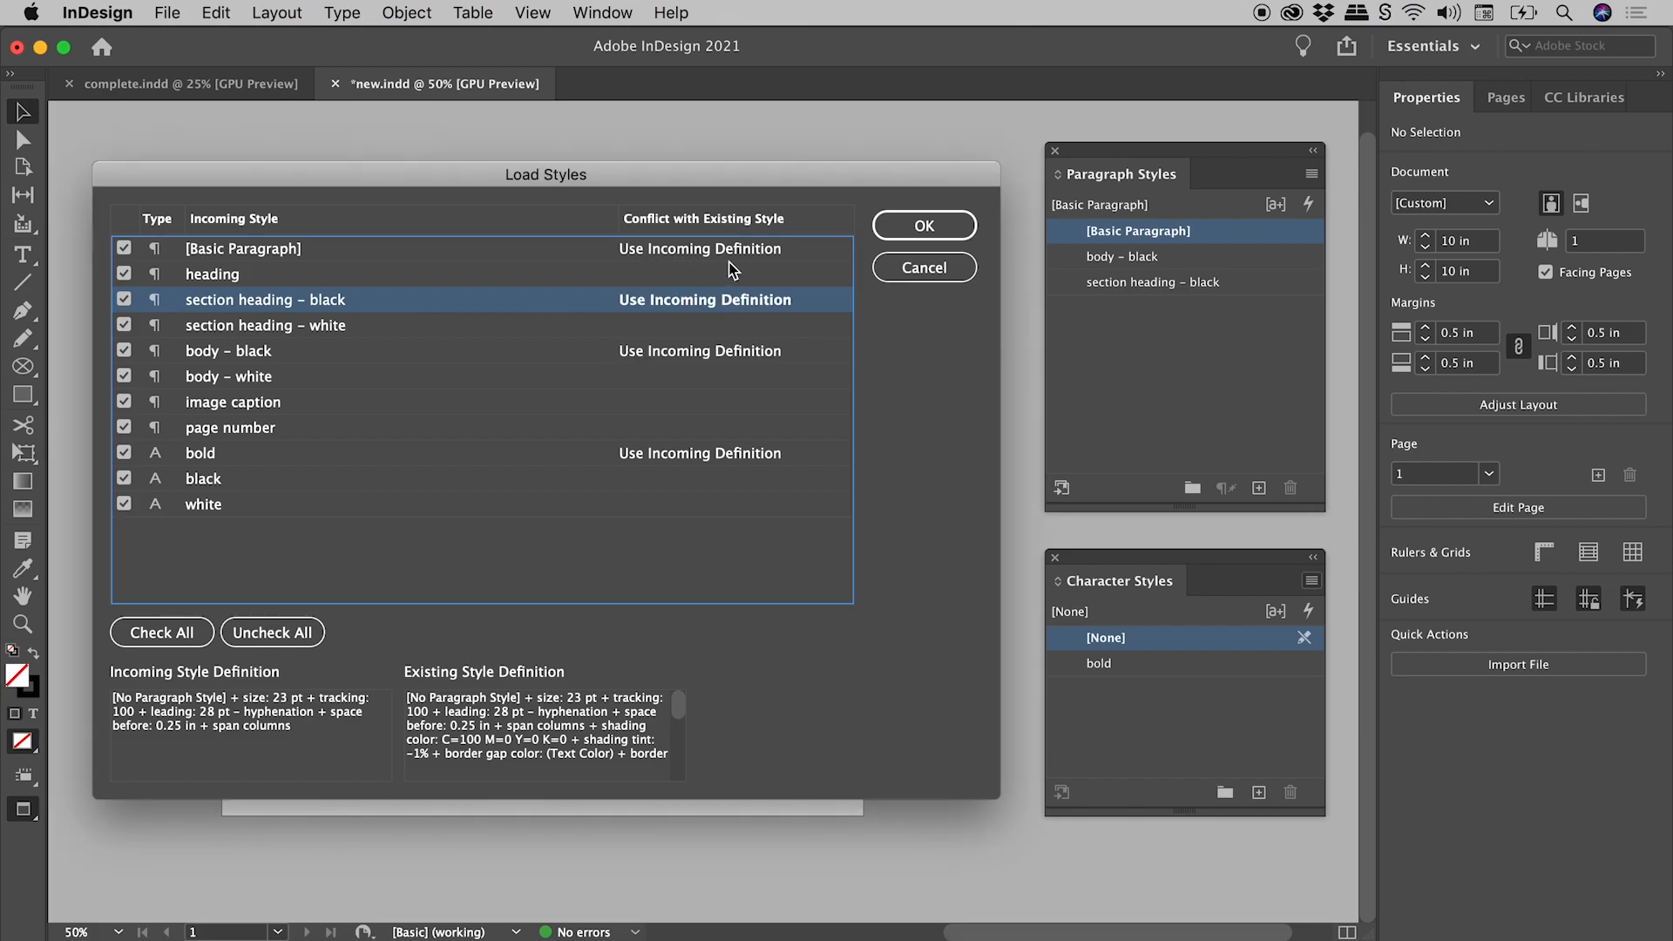
Confirm Load Styles to import eight paragraph styles plus black and white character styles
left_click(923, 225)
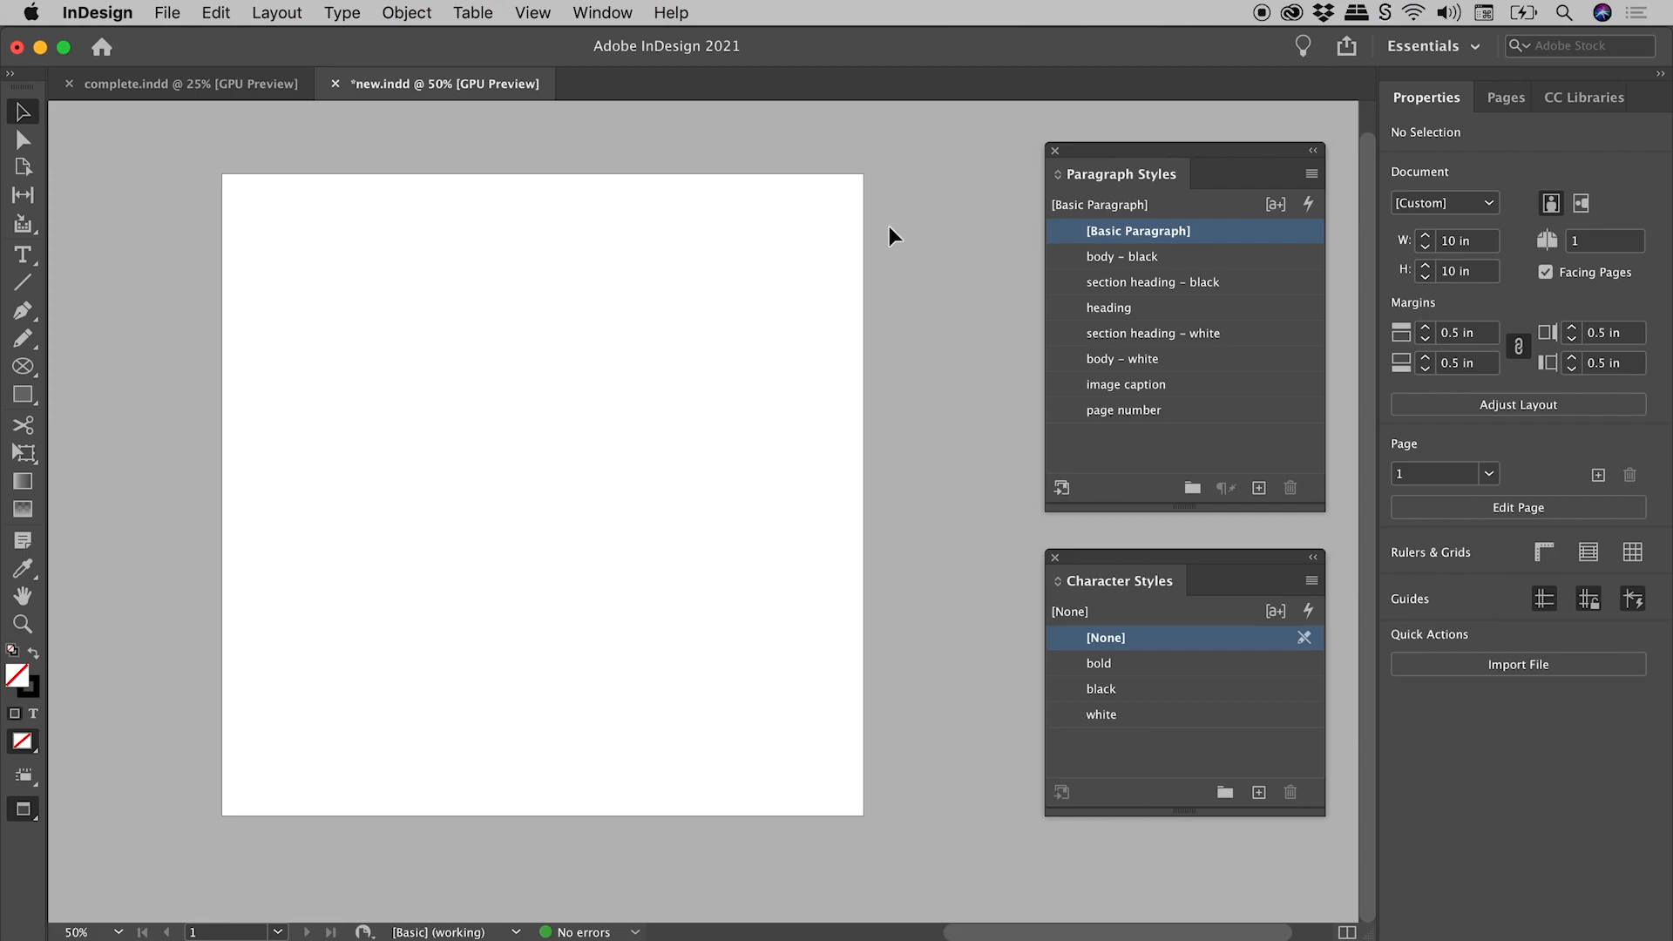
mouse_move(1155, 424)
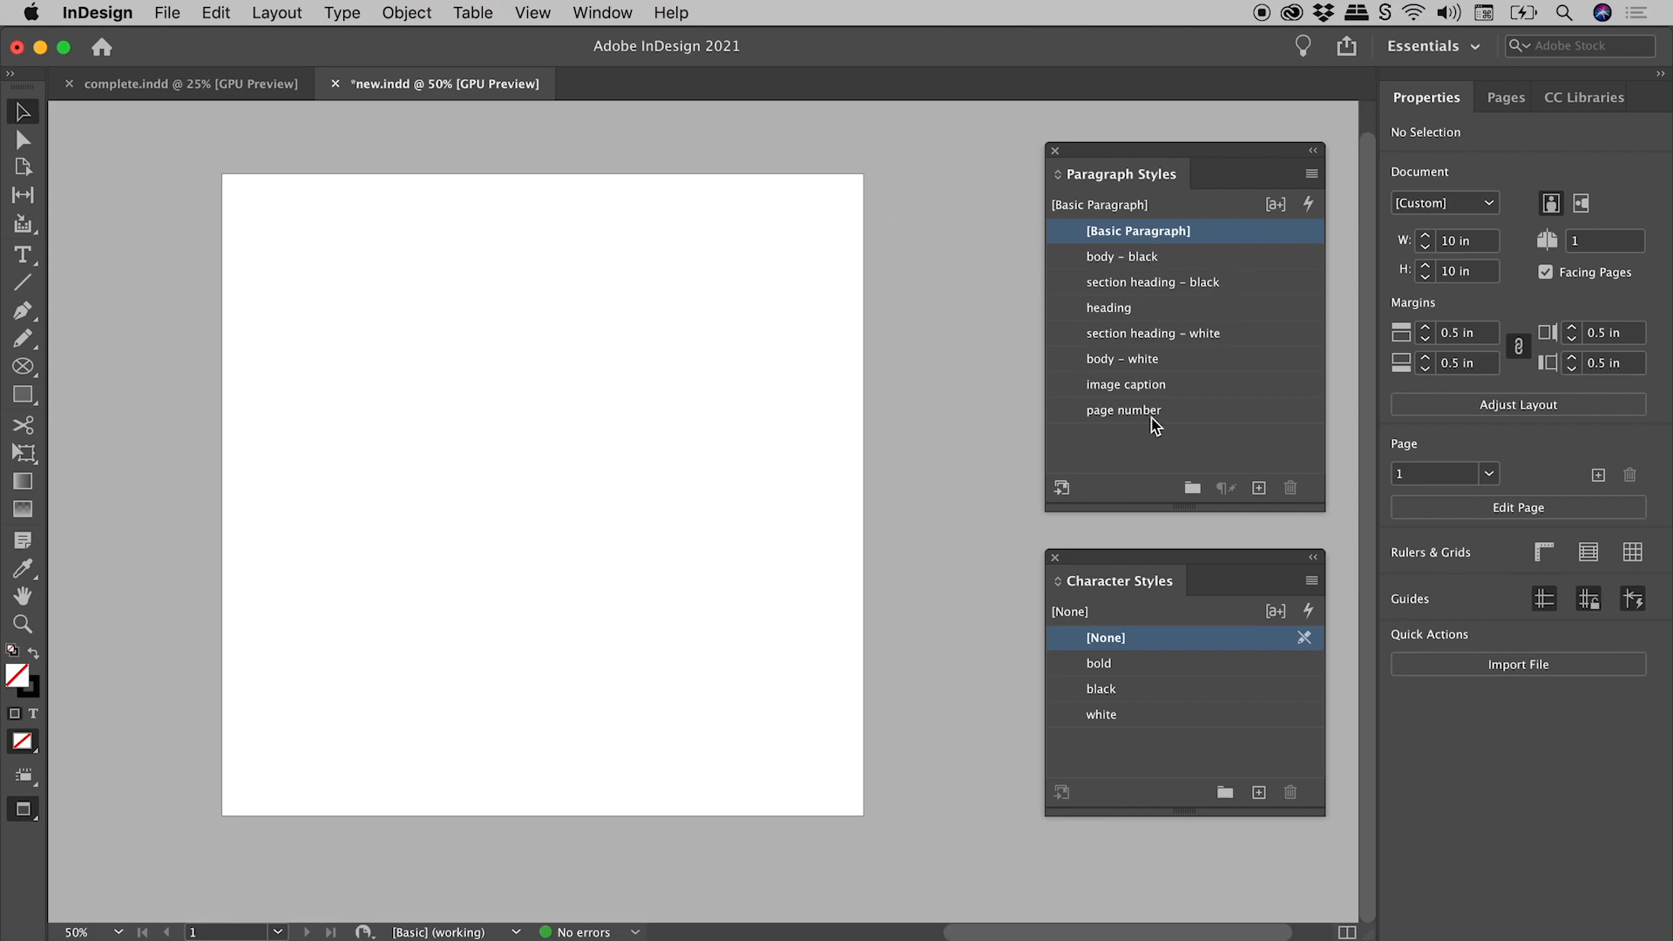
mouse_move(1129, 743)
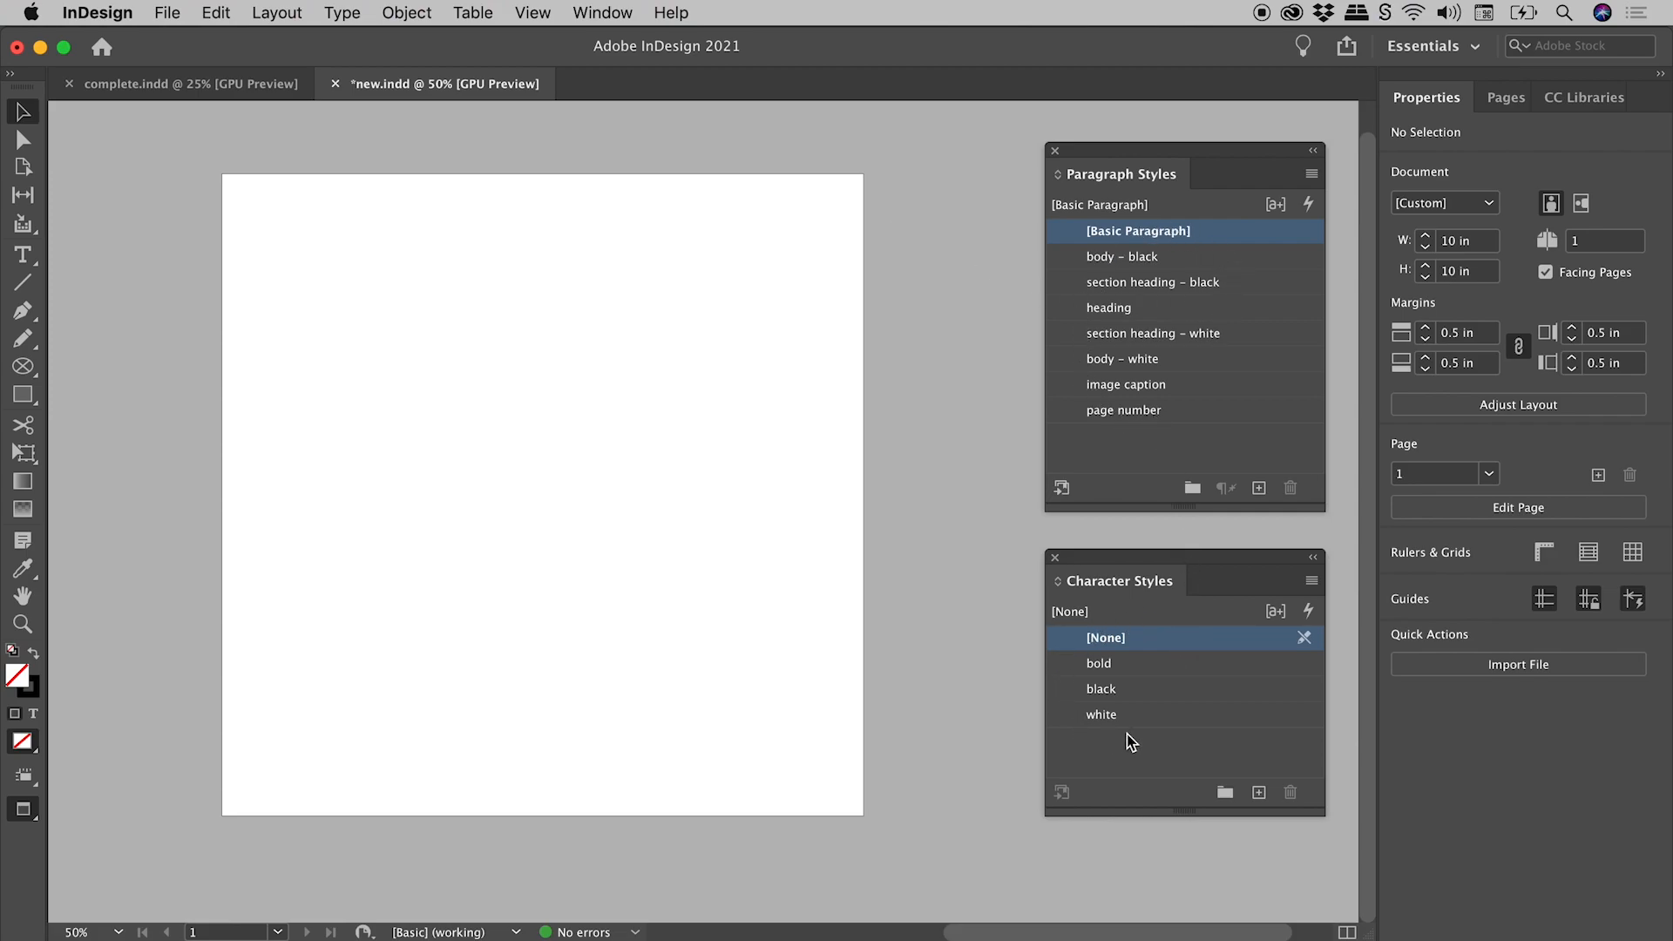
mouse_move(1118, 759)
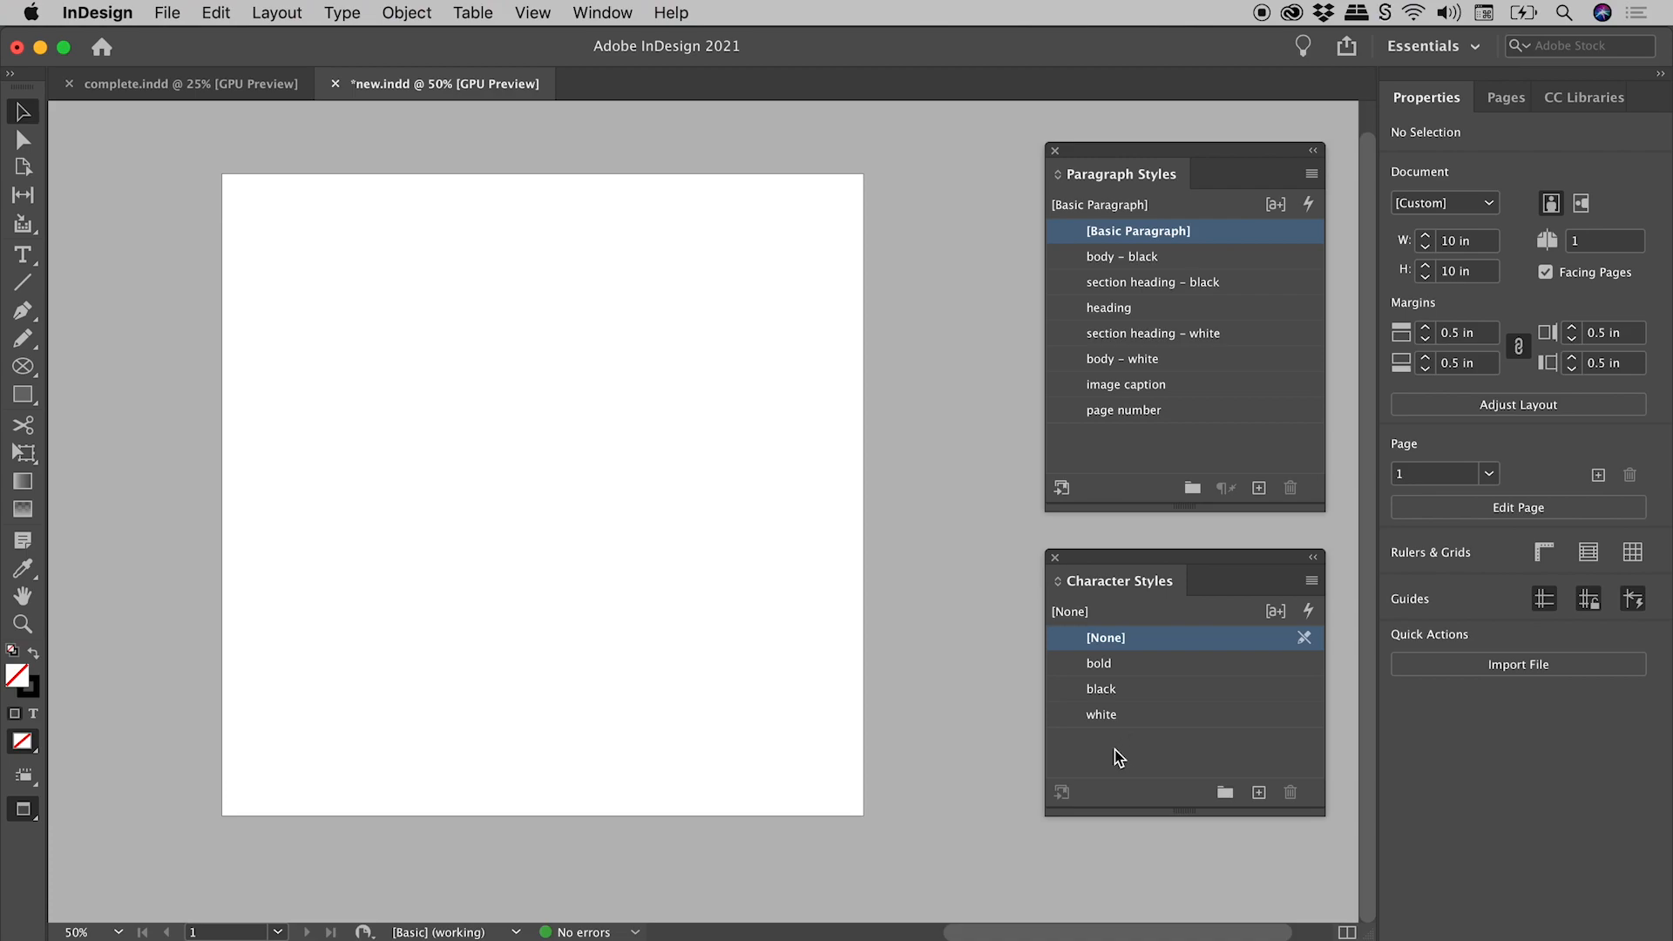